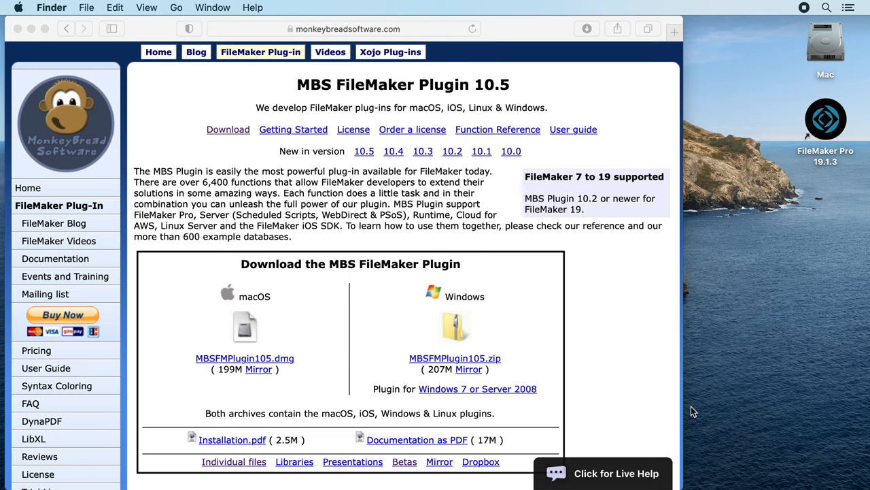
pyautogui.moveTo(638, 383)
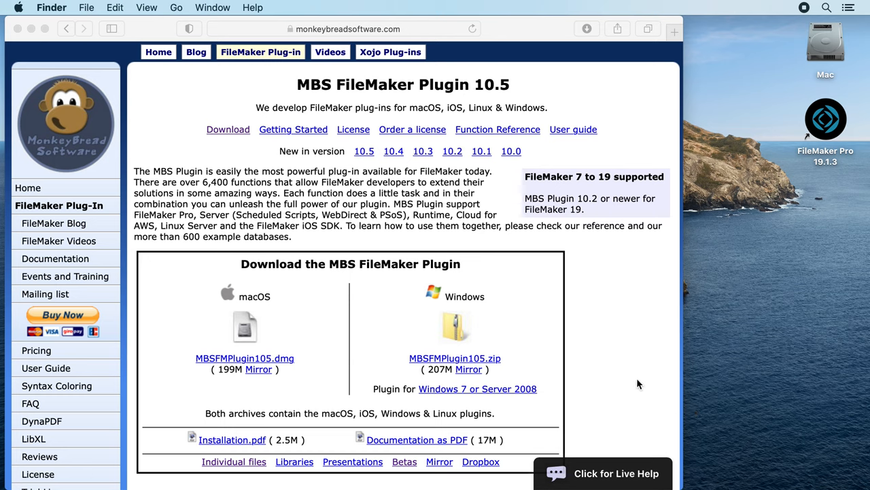
pyautogui.moveTo(438, 320)
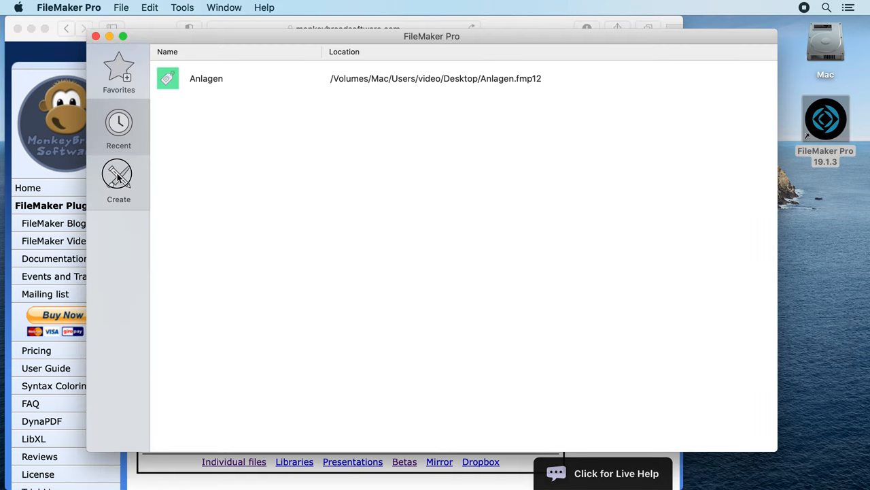
# Create an Assets database from the starter solution and save it as Assets.fmp12 on the Desktop.
pyautogui.click(119, 180)
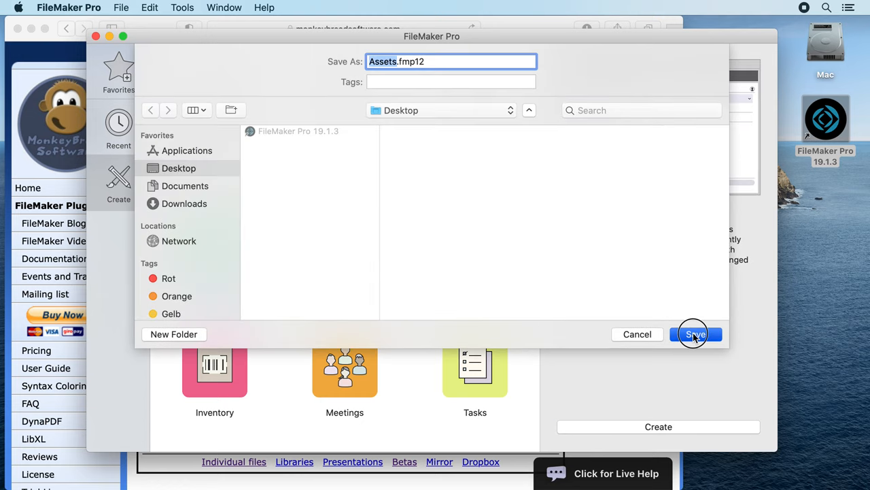
pyautogui.click(695, 334)
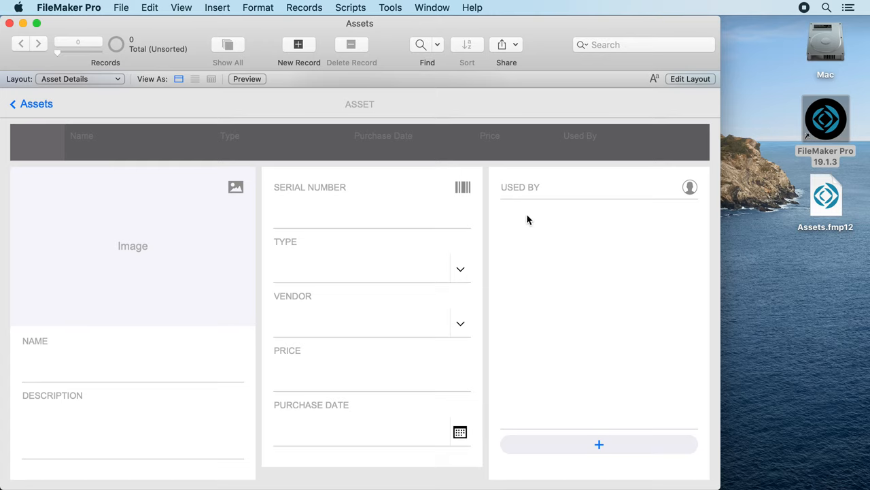
pyautogui.click(390, 8)
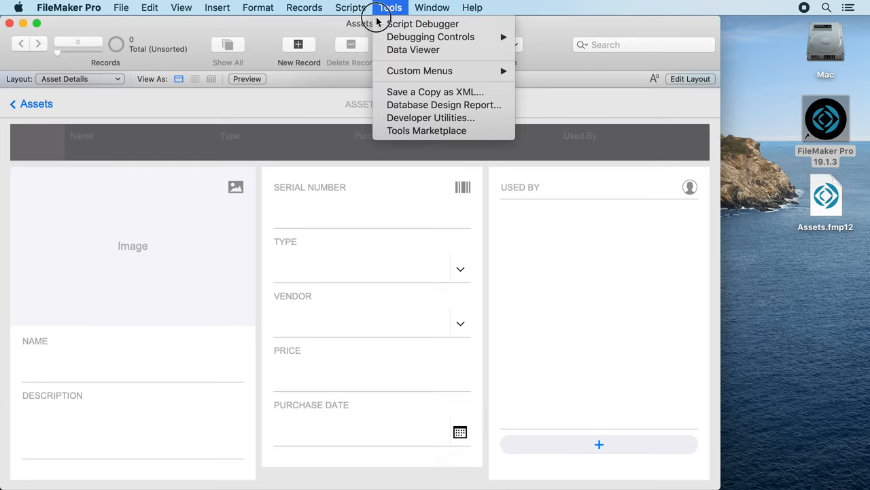
# Start a new watch expression in the Data Viewer and insert the Abs ( number ) function.
pyautogui.click(413, 49)
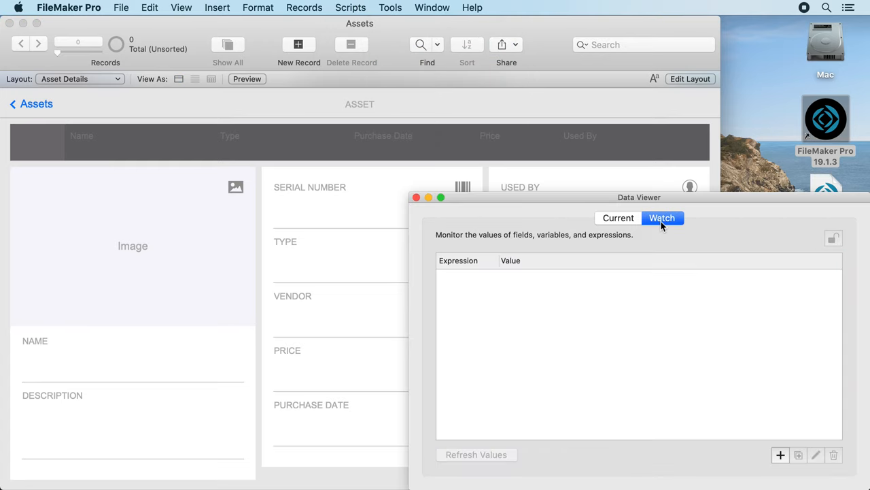
pyautogui.click(780, 454)
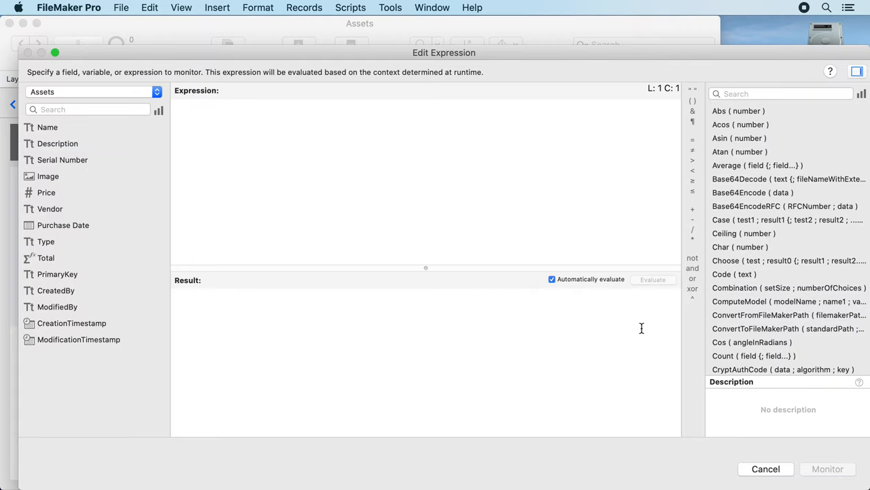
pyautogui.moveTo(642, 332)
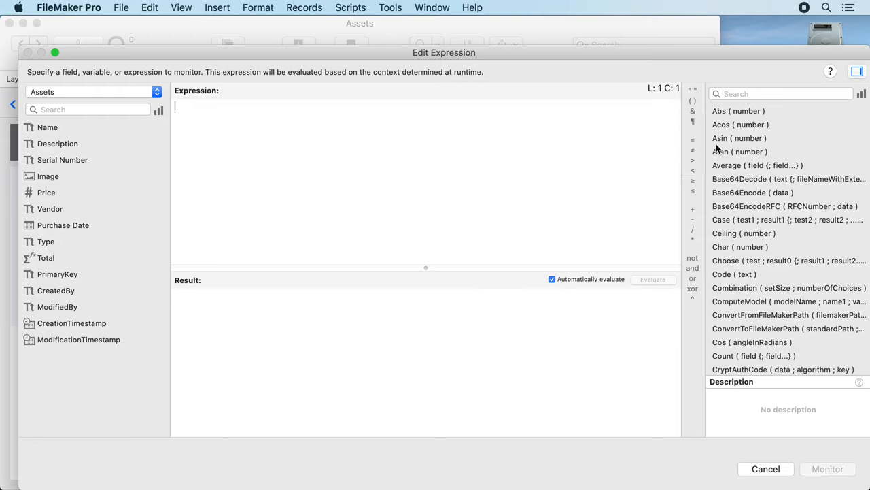
pyautogui.doubleClick(738, 110)
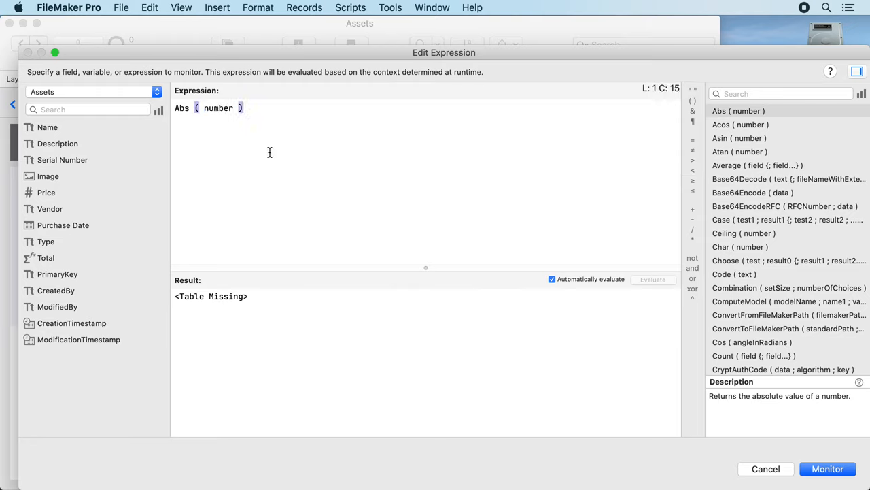
pyautogui.click(239, 109)
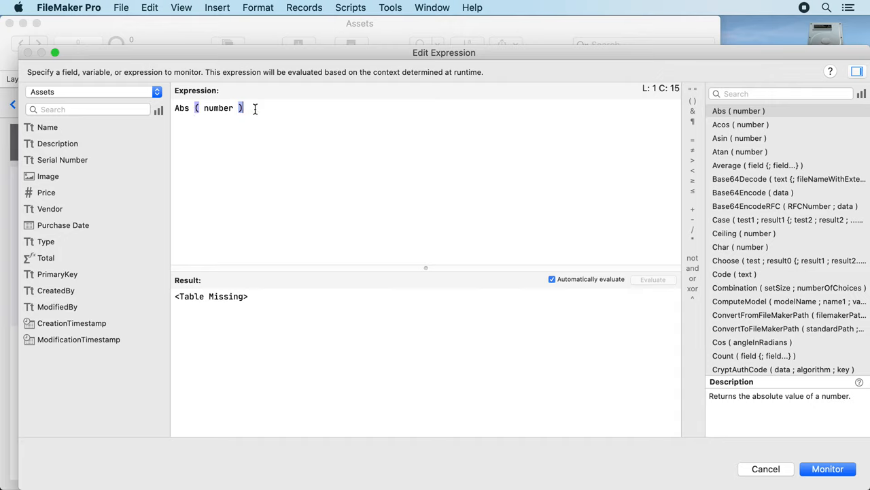
# Add nested brackets [{( )}] after Abs so each bracket pair shows its own colour.
pyautogui.write('j')
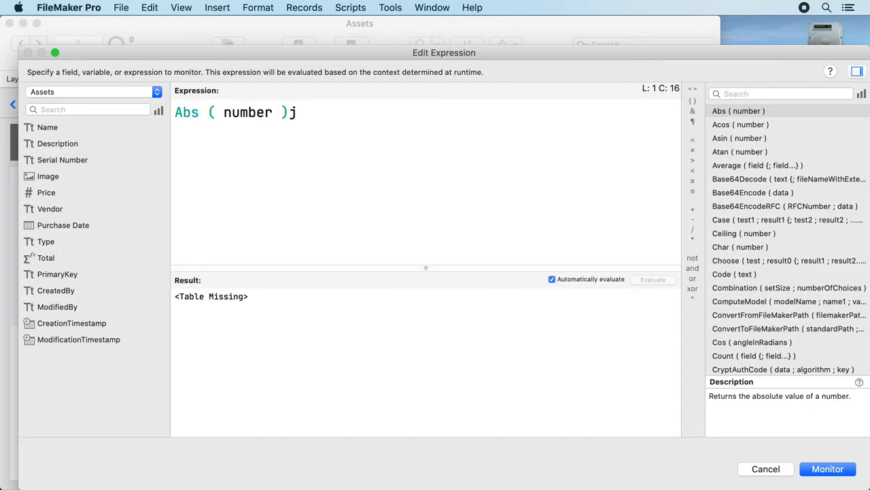
pyautogui.press('backspace')
pyautogui.write(' [')
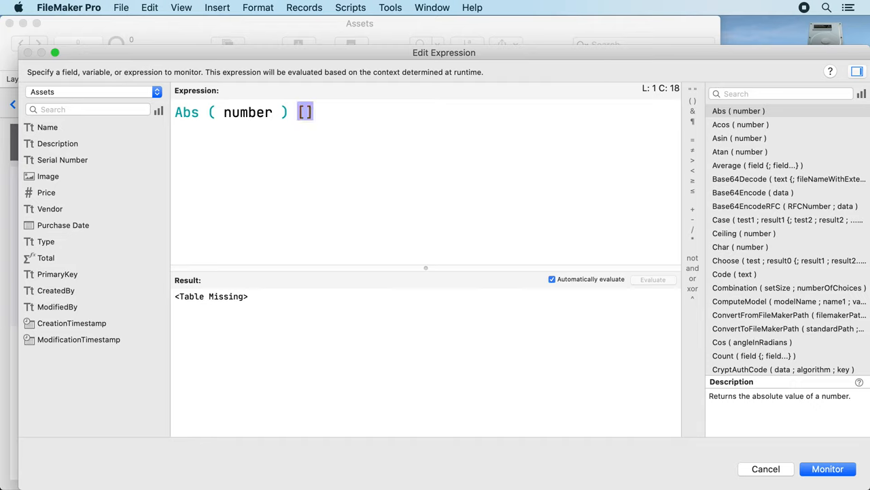
pyautogui.write('{}')
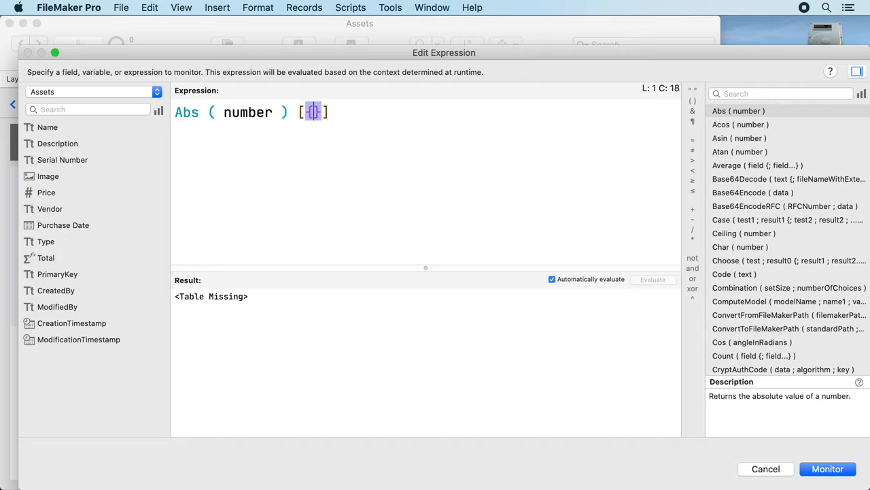
pyautogui.write('(')
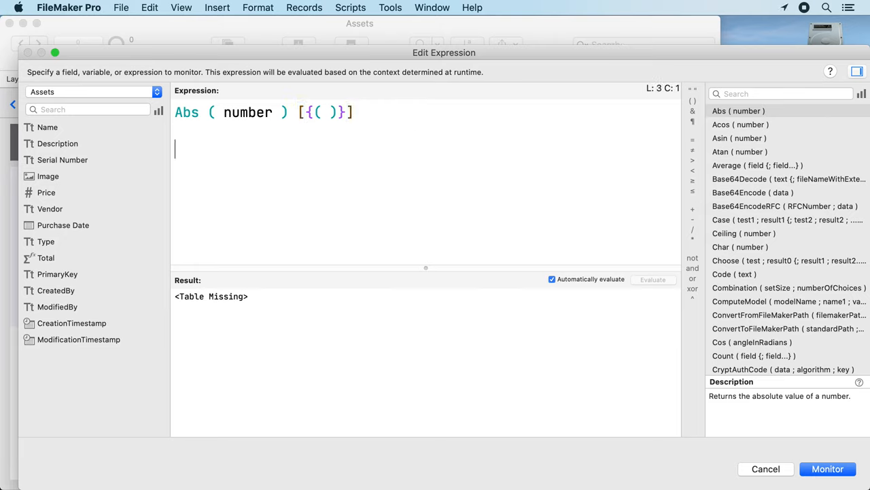
# Add a quoted text line with extra closing parentheses to the test expression.
pyautogui.write('" ()')
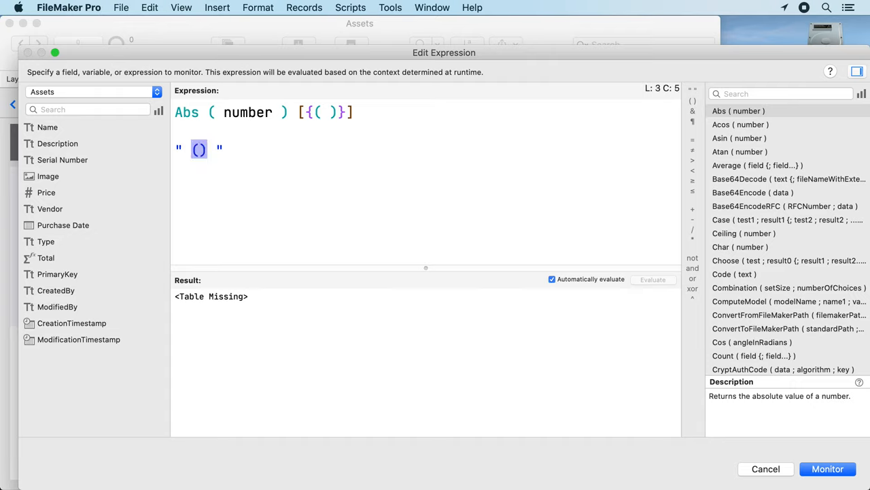
pyautogui.write('jj')
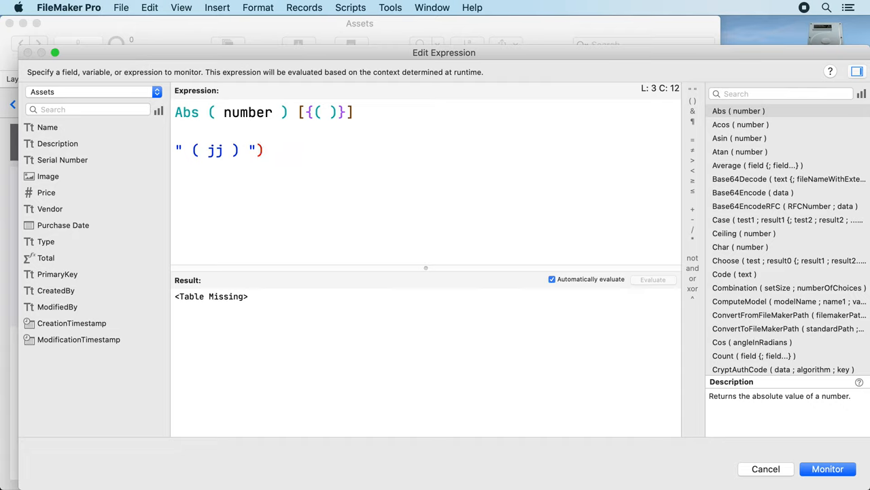
pyautogui.click(176, 150)
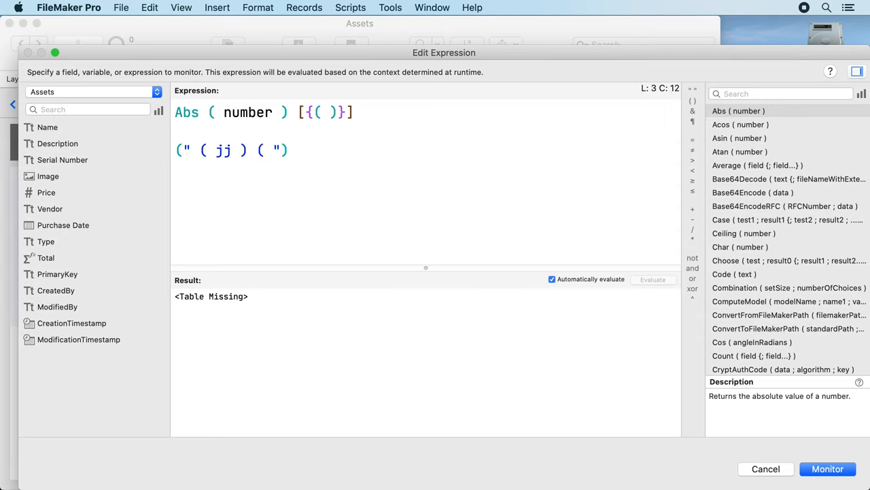
pyautogui.click(289, 150)
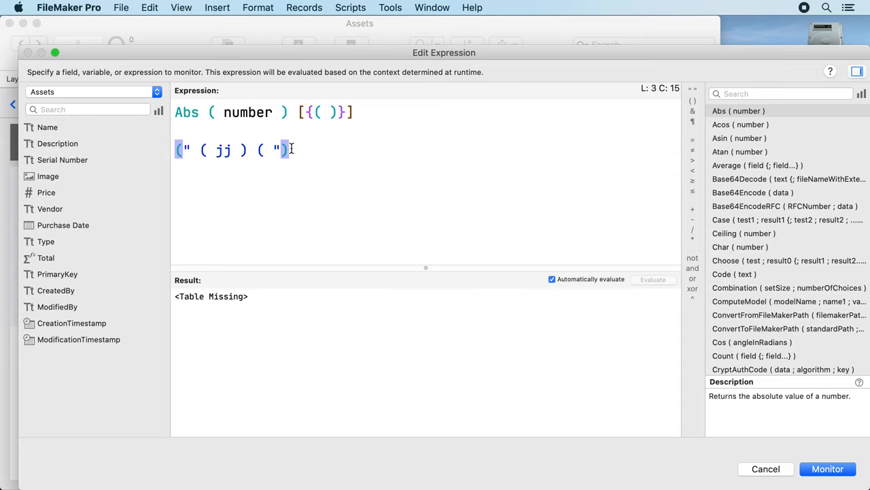
pyautogui.write('))')
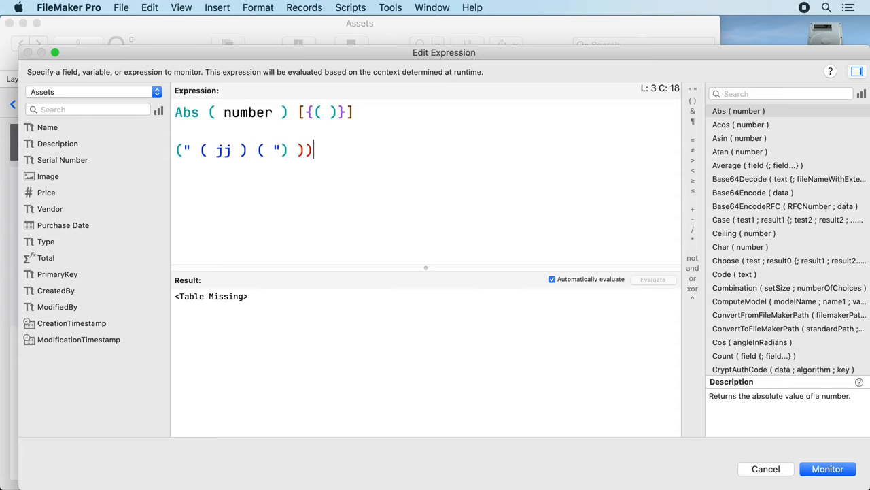
pyautogui.write('I')
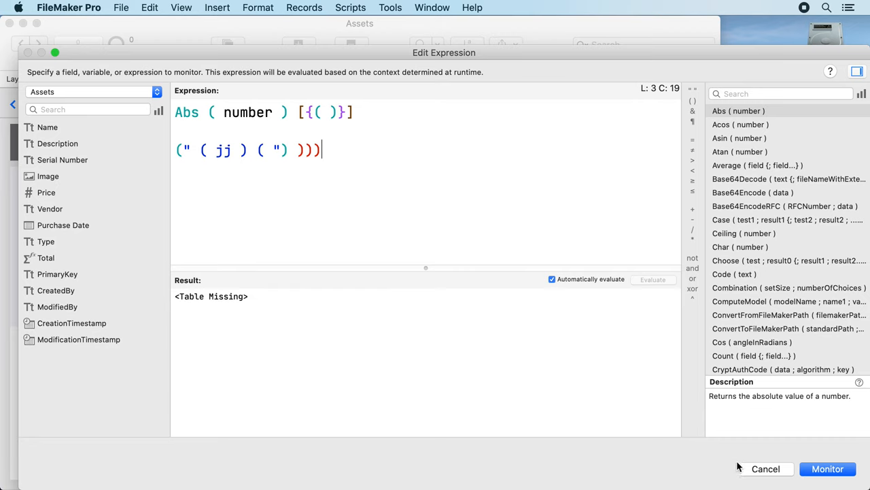
# Discard the test expression, leaving the Data Viewer watch list empty.
pyautogui.click(765, 468)
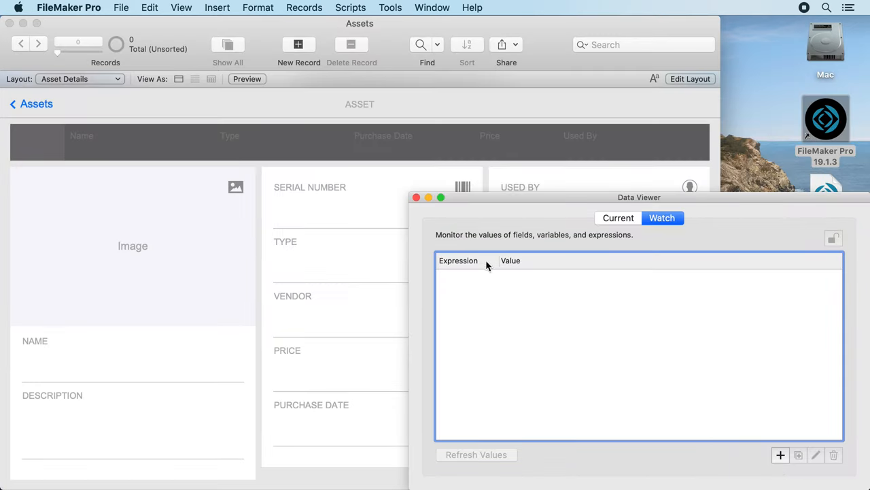
# Show the Add Related Record script in the Script Workspace and reach the File > Manage menu.
pyautogui.click(417, 197)
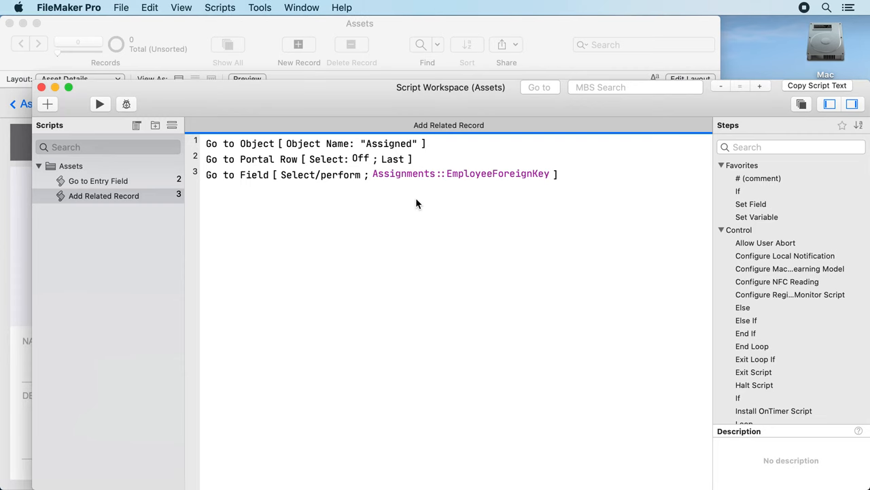
pyautogui.moveTo(141, 7)
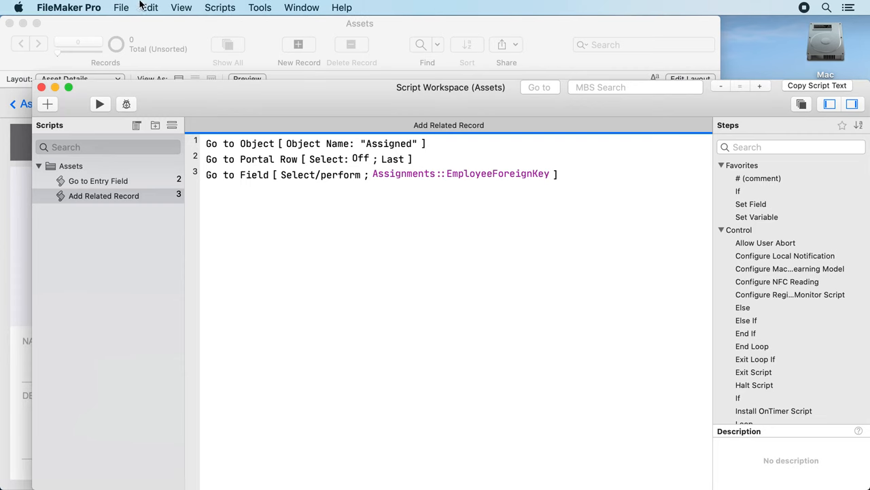
pyautogui.click(121, 8)
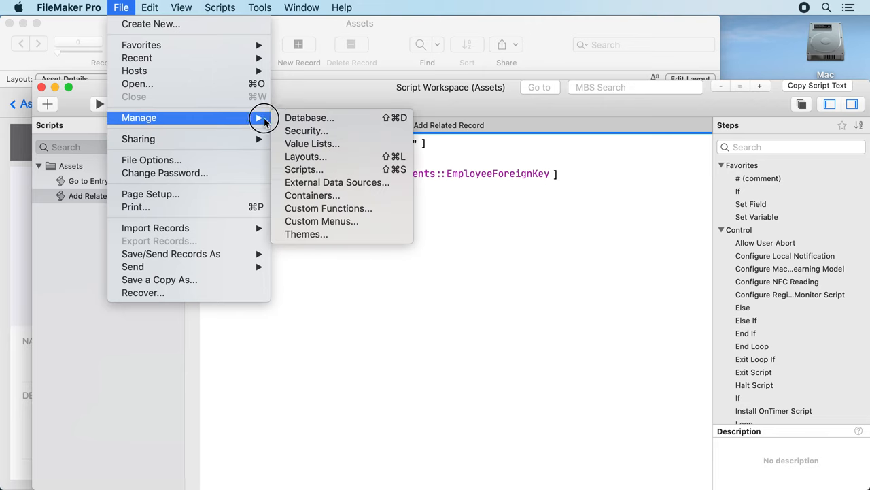
# Add a text field named global field to the Assets table with global storage enabled.
pyautogui.click(310, 117)
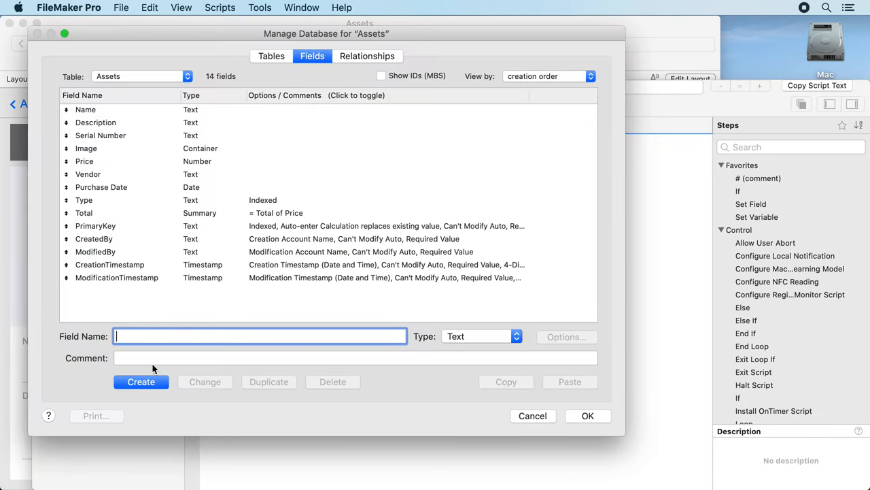
pyautogui.write('global fie')
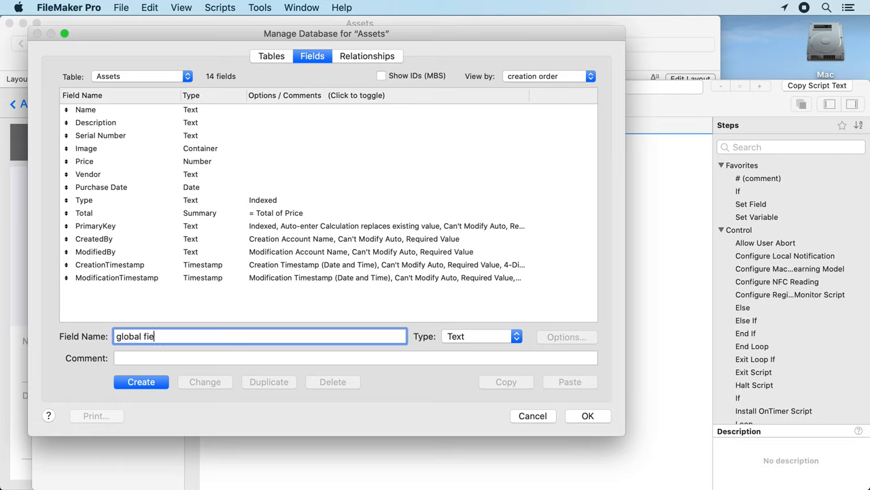
pyautogui.write('ld')
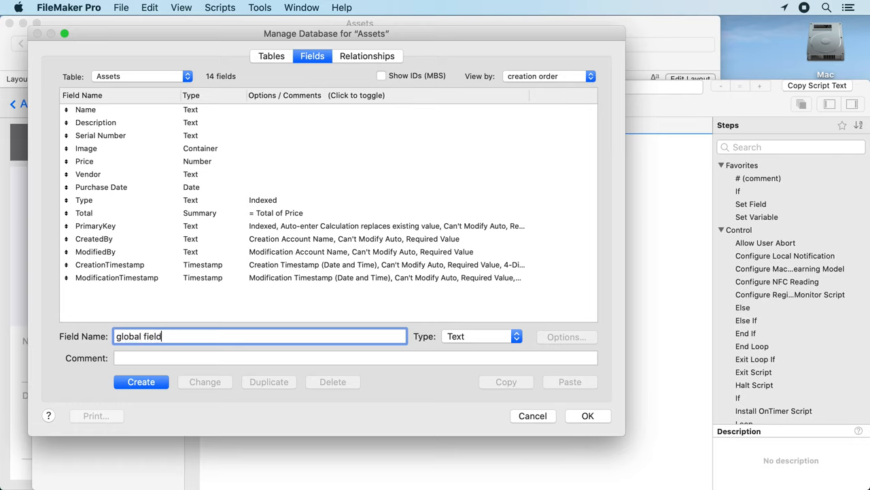
pyautogui.click(141, 381)
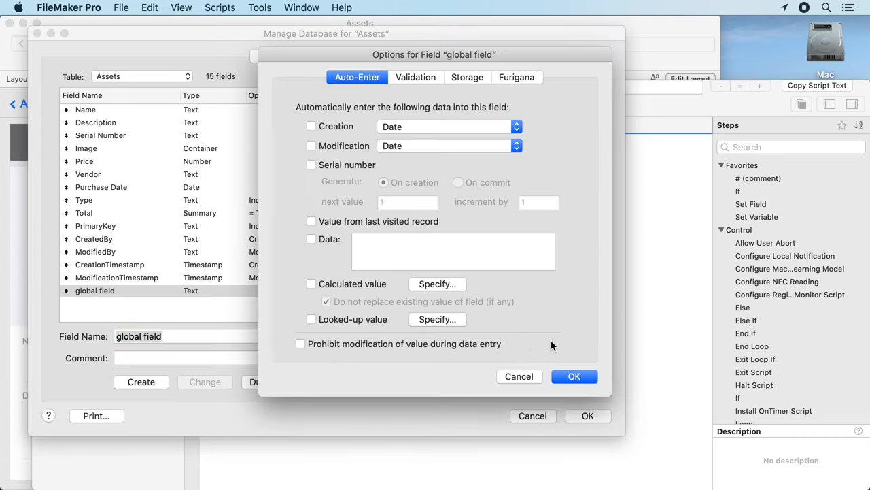
pyautogui.click(467, 76)
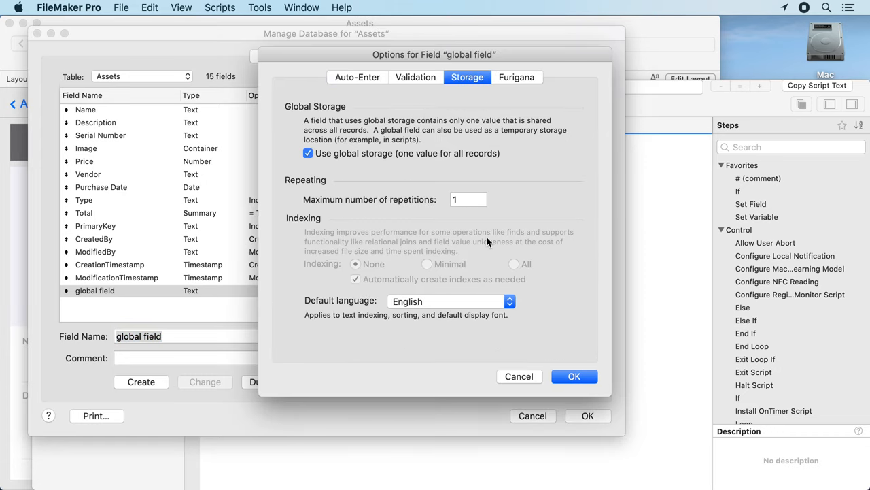
pyautogui.click(574, 375)
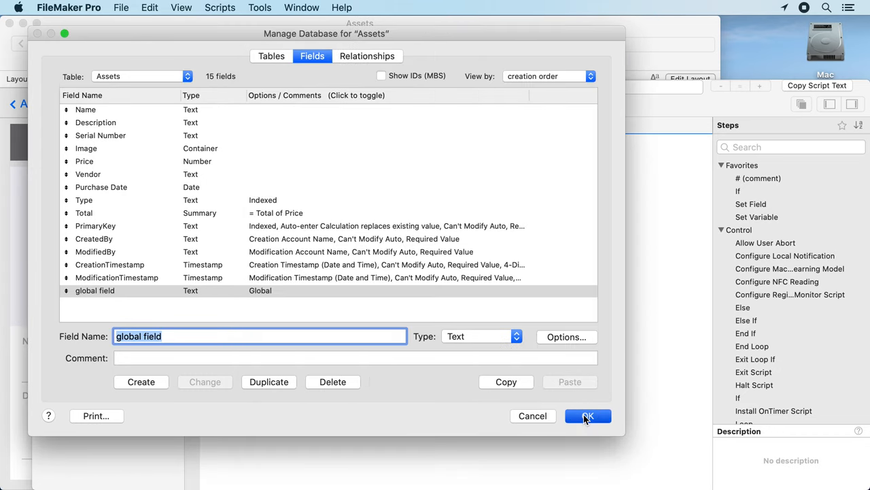
# Start a new empty script in the Script Workspace.
pyautogui.click(588, 417)
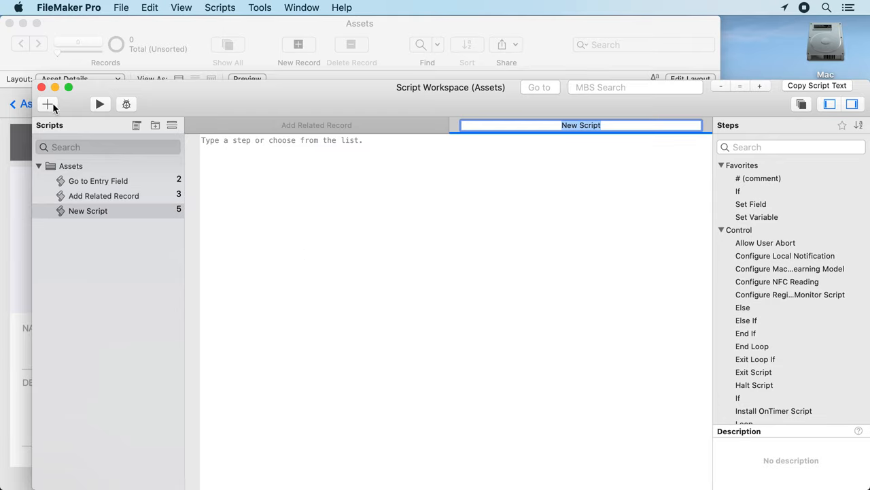
# Name the script test and set variables $local and $$global to 123.
pyautogui.write('test')
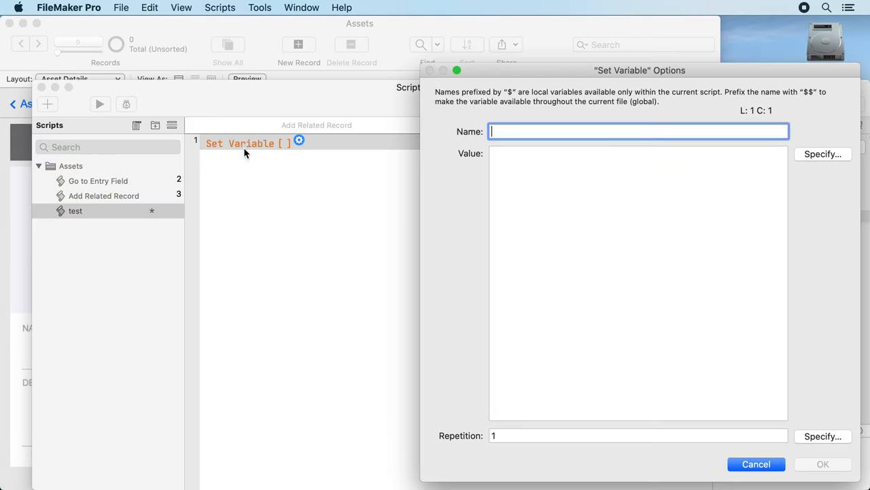
pyautogui.write('$local')
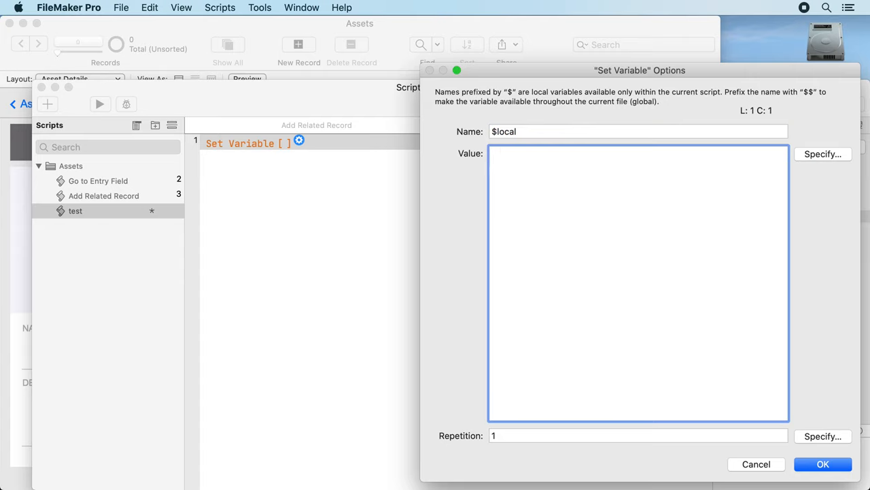
pyautogui.click(823, 464)
pyautogui.write('glo')
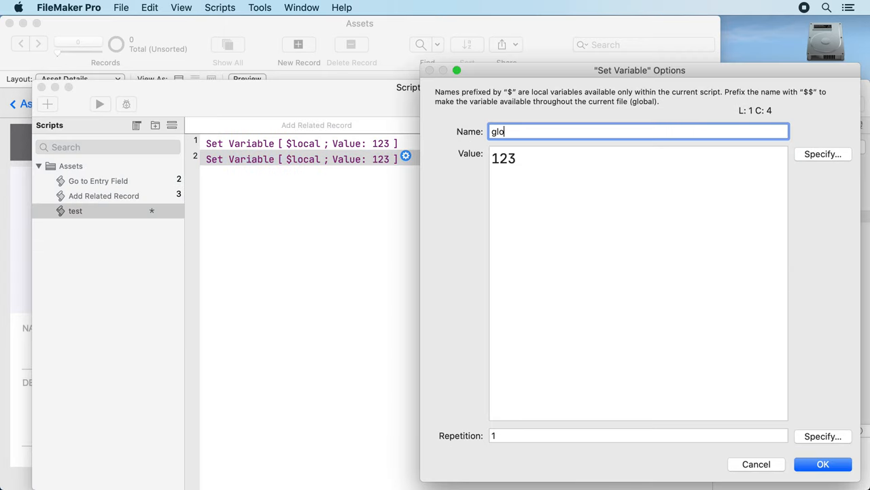
pyautogui.write('bal')
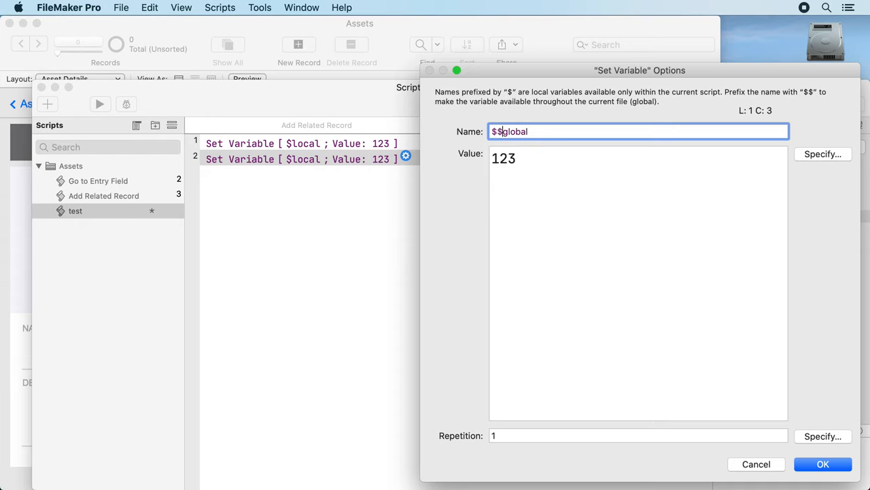
pyautogui.click(822, 464)
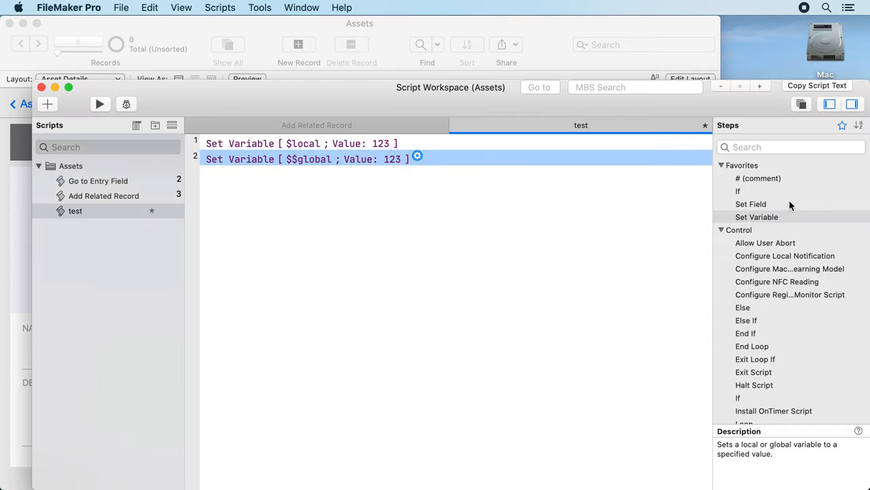
# Add a Set Field step setting Assets::global field to the calculated value 123.
pyautogui.doubleClick(751, 204)
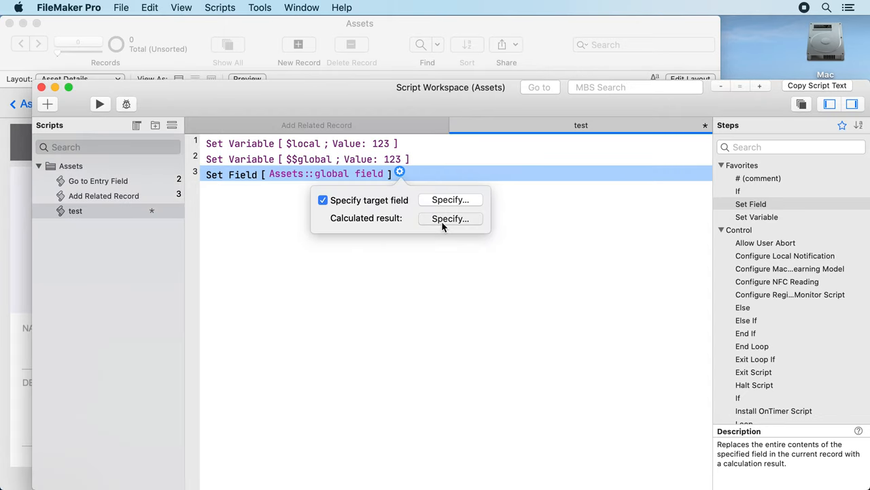
pyautogui.click(450, 217)
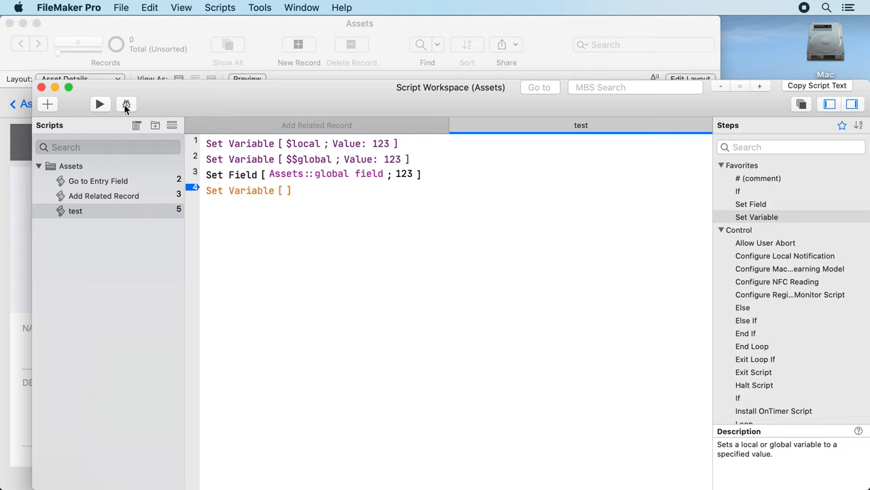
pyautogui.moveTo(126, 103)
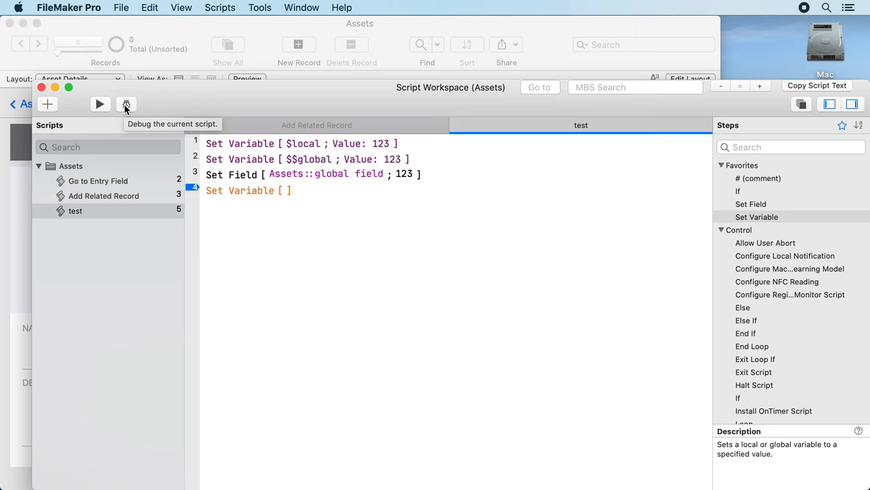
# Run test in the Script Debugger and view $local, $$global and global field at 123 in the Current list.
pyautogui.click(125, 103)
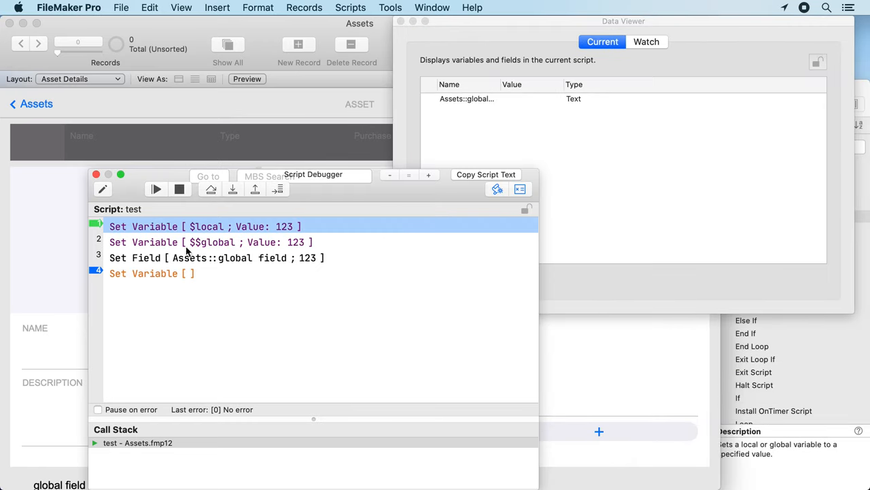
pyautogui.click(232, 189)
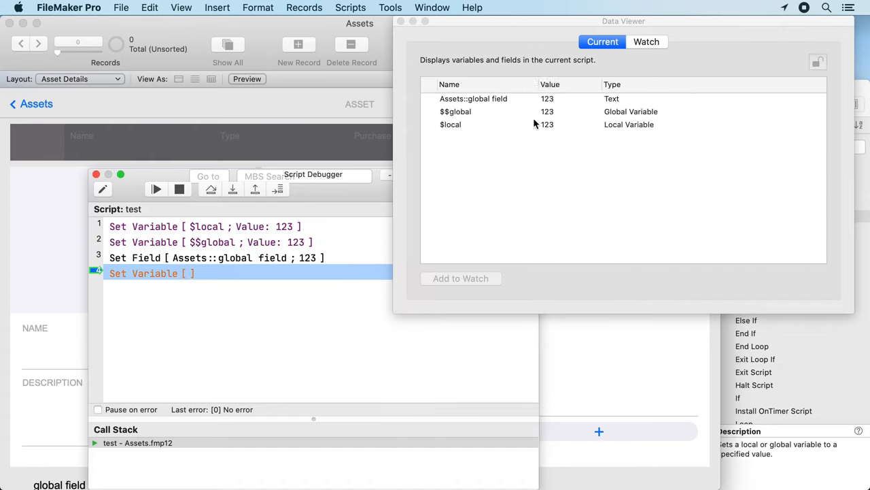
pyautogui.moveTo(468, 119)
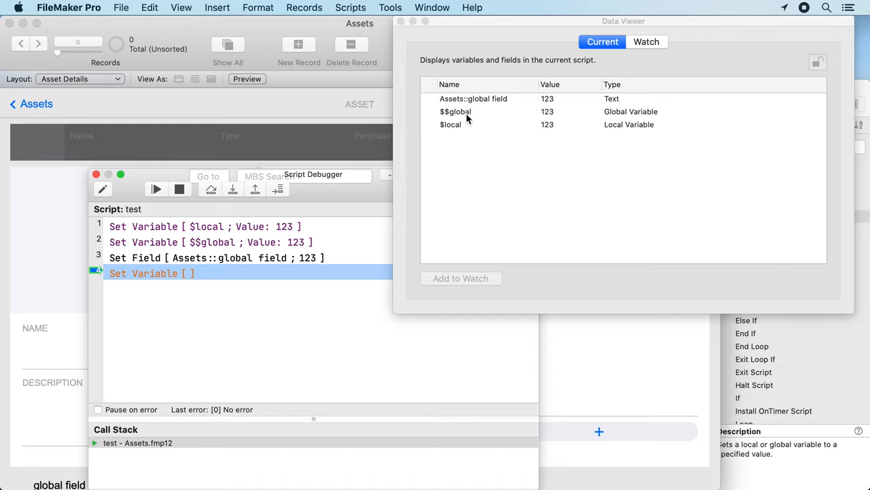
pyautogui.moveTo(468, 115)
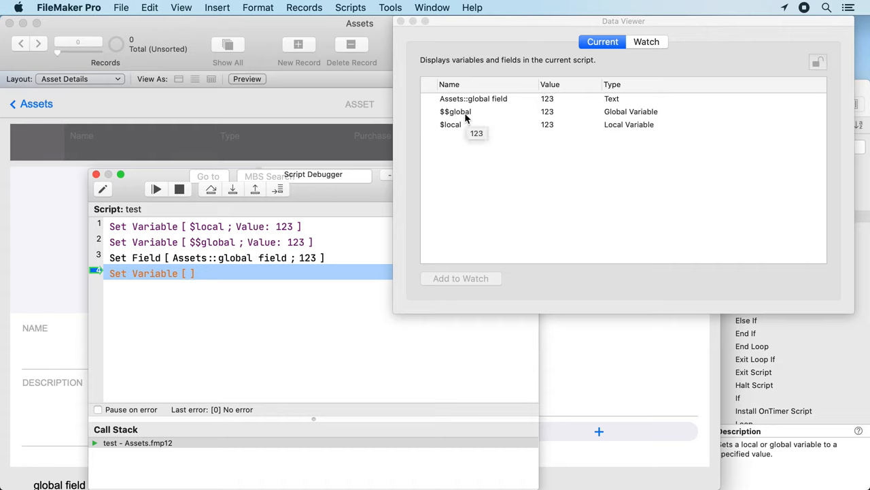
pyautogui.click(465, 112)
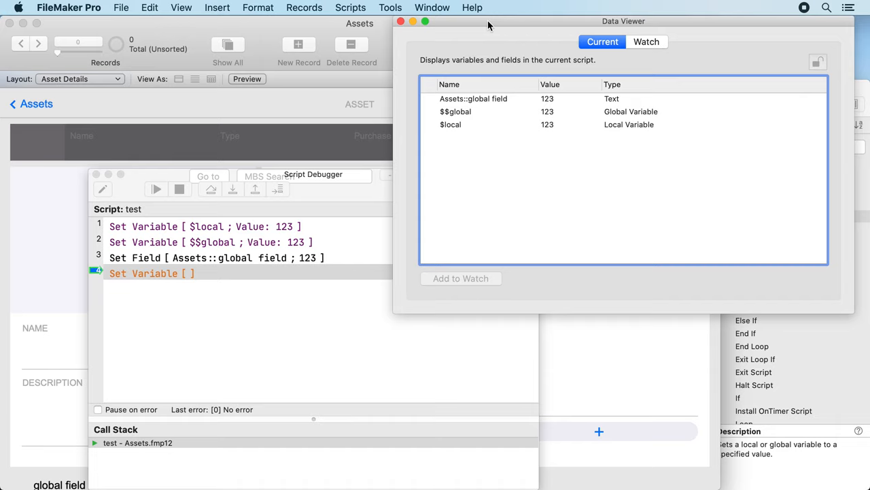
pyautogui.moveTo(438, 30)
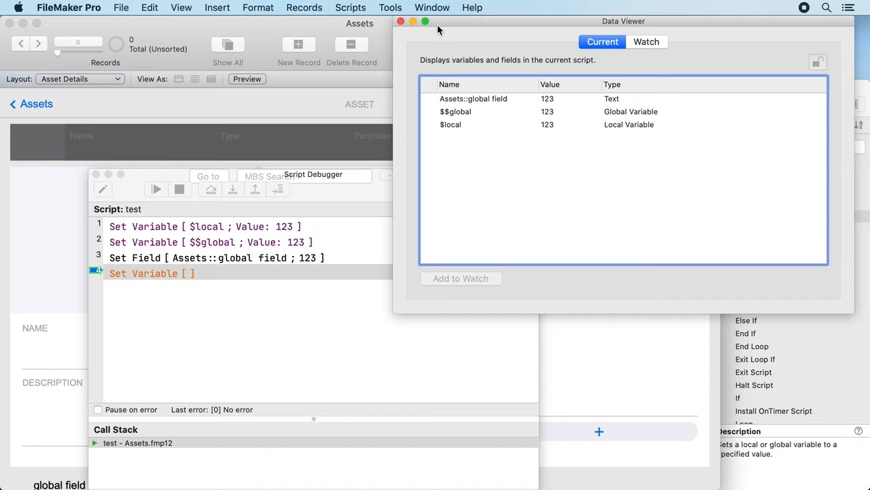
pyautogui.moveTo(835, 269)
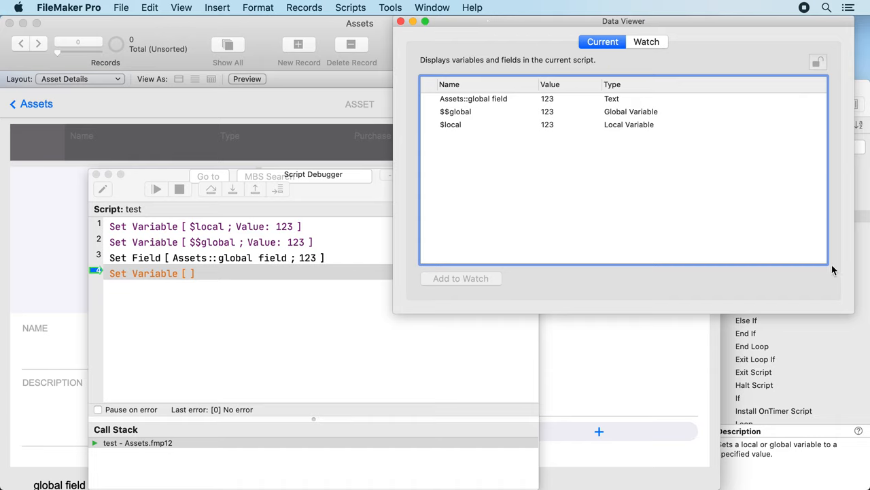
pyautogui.moveTo(467, 230)
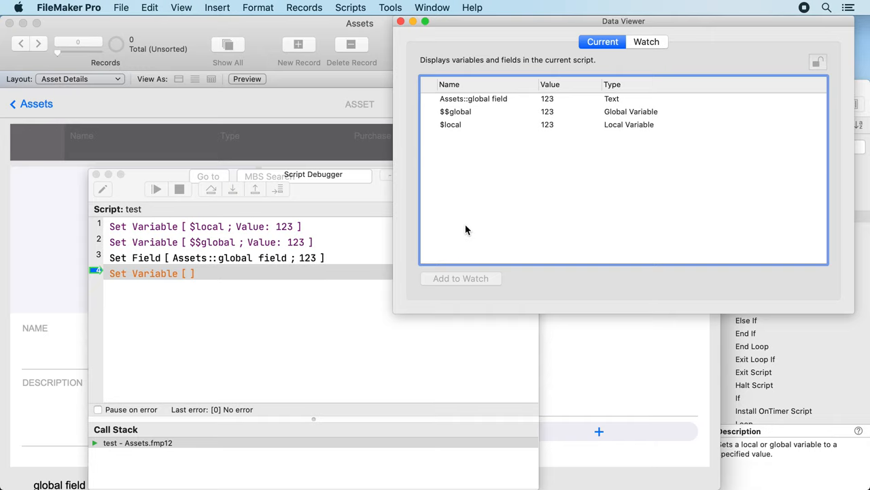
pyautogui.moveTo(525, 162)
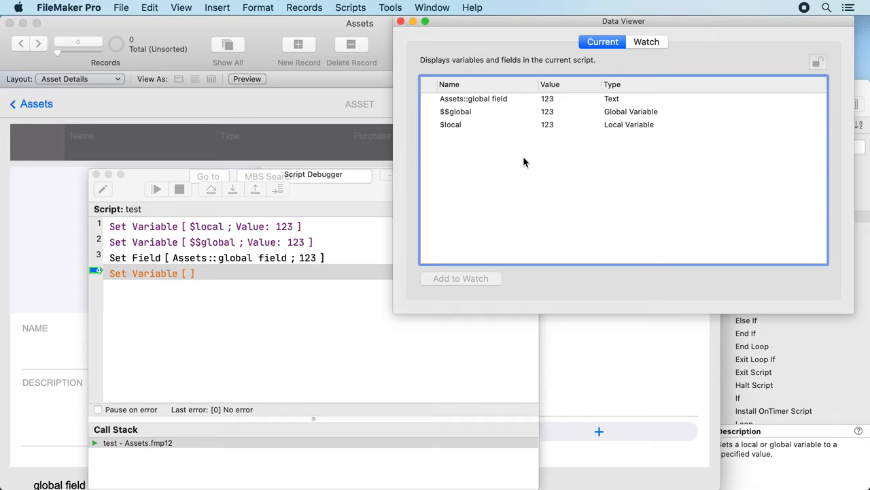
pyautogui.click(455, 112)
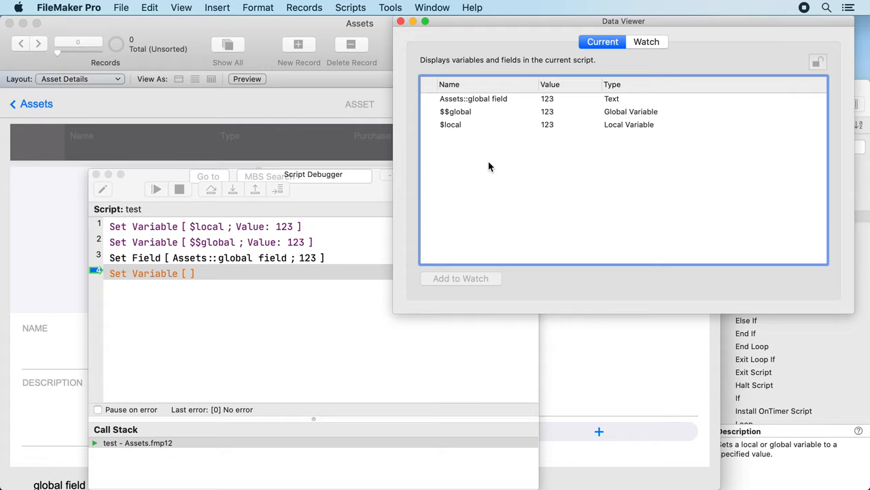
# Search the Data Viewer's Current list for stat, fie and va, then dismiss the search.
pyautogui.write('stat')
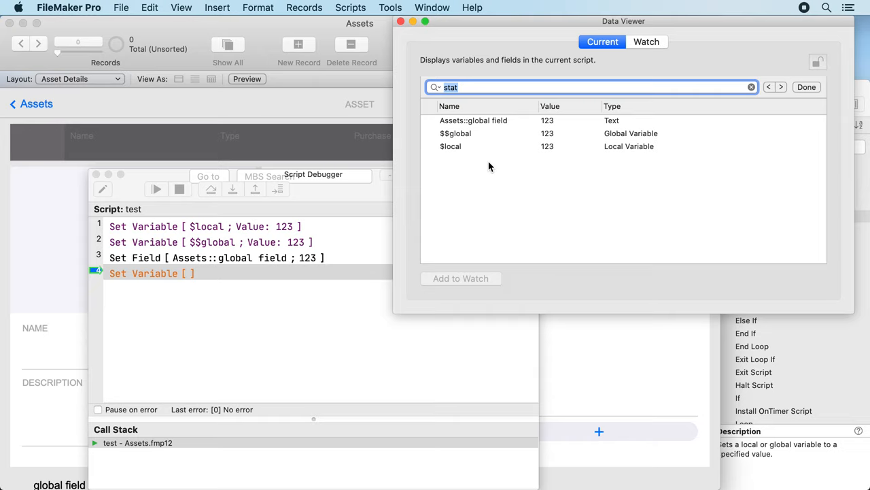
pyautogui.write('field')
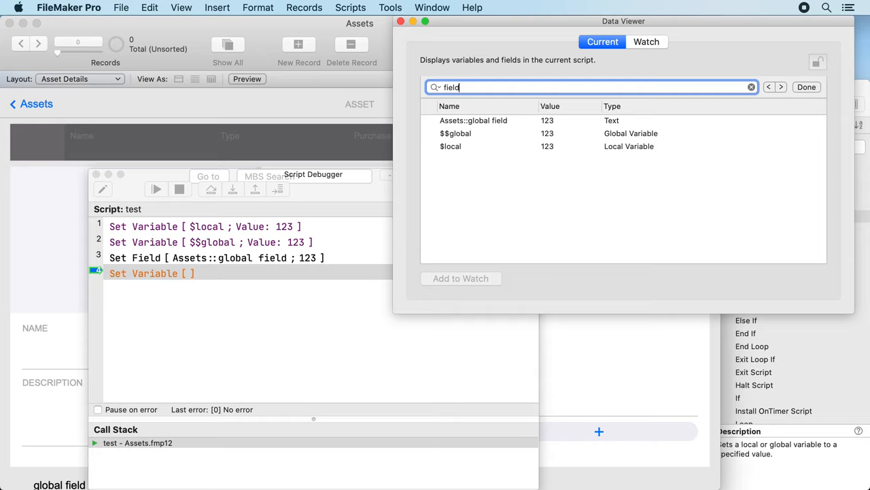
pyautogui.click(473, 120)
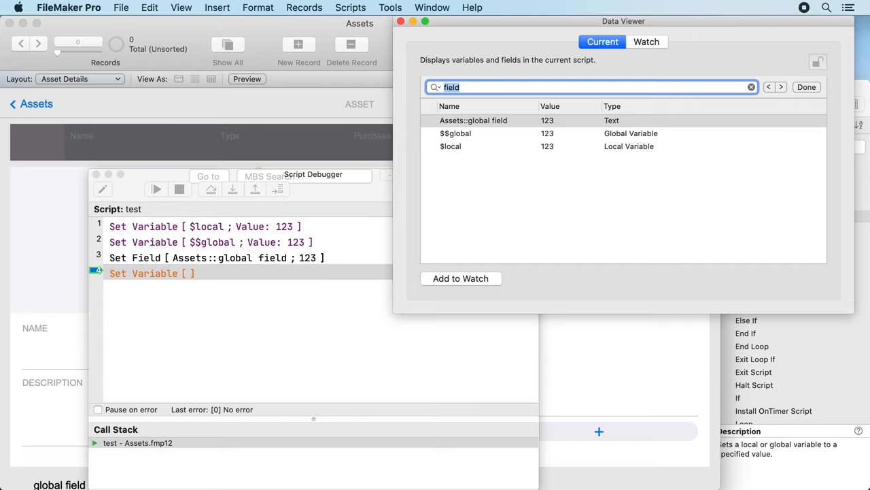
pyautogui.click(473, 119)
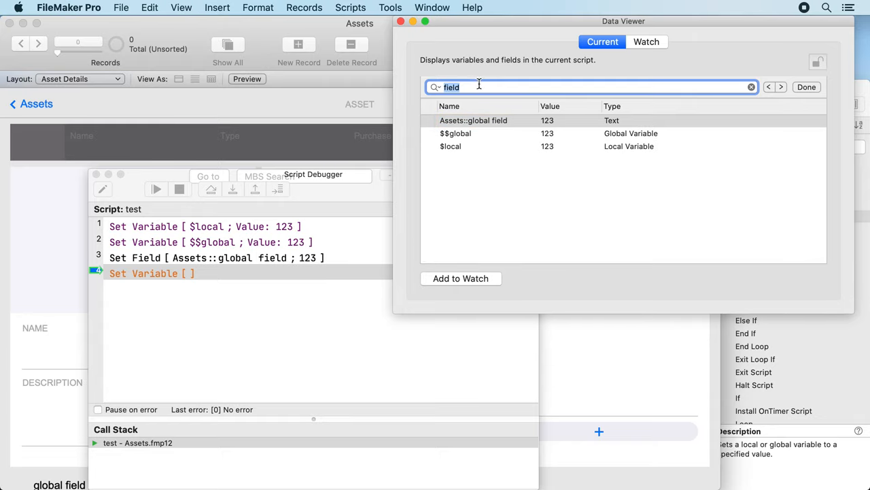
pyautogui.write('var')
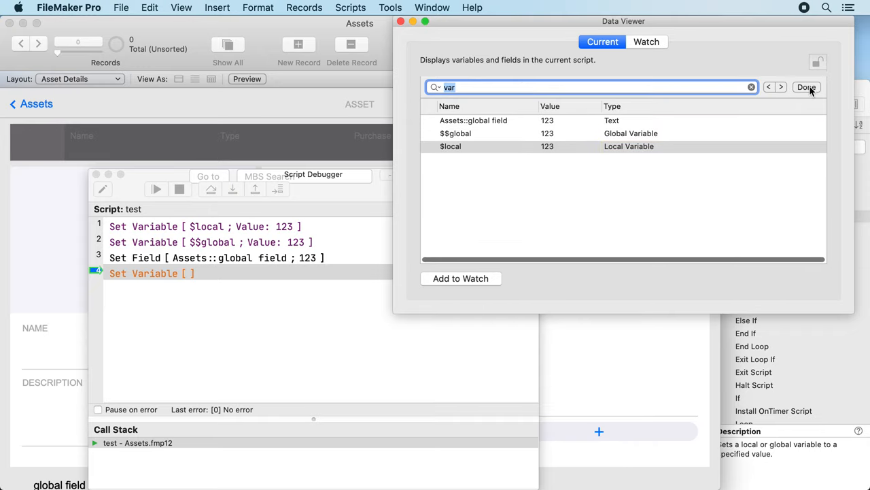
pyautogui.click(806, 87)
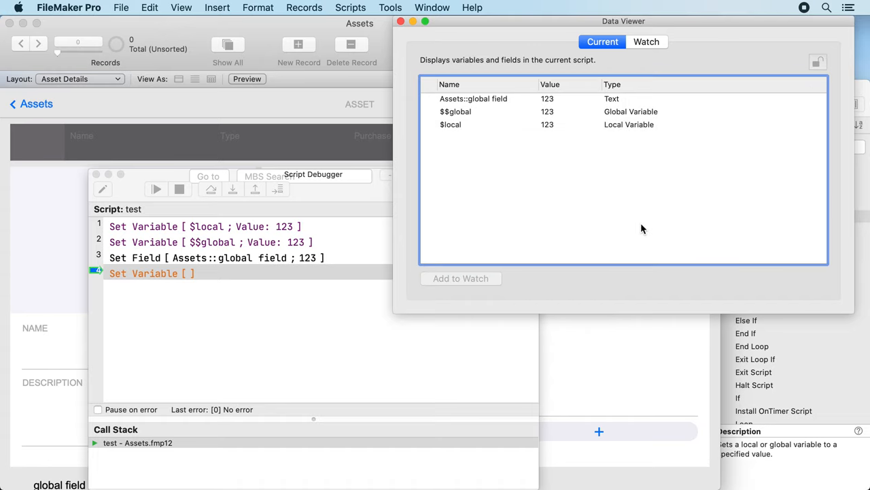
# Close the Data Viewer from the variables list options, leaving the debugger on test.
pyautogui.rightClick(450, 125)
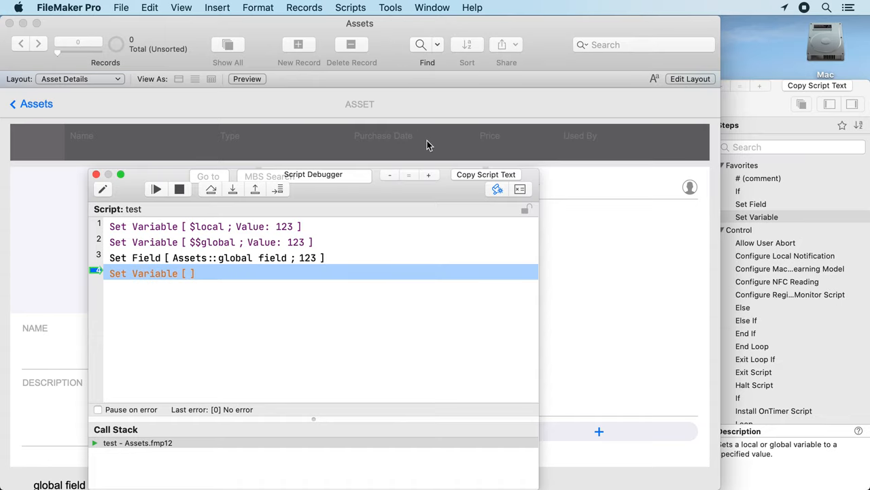
pyautogui.click(95, 174)
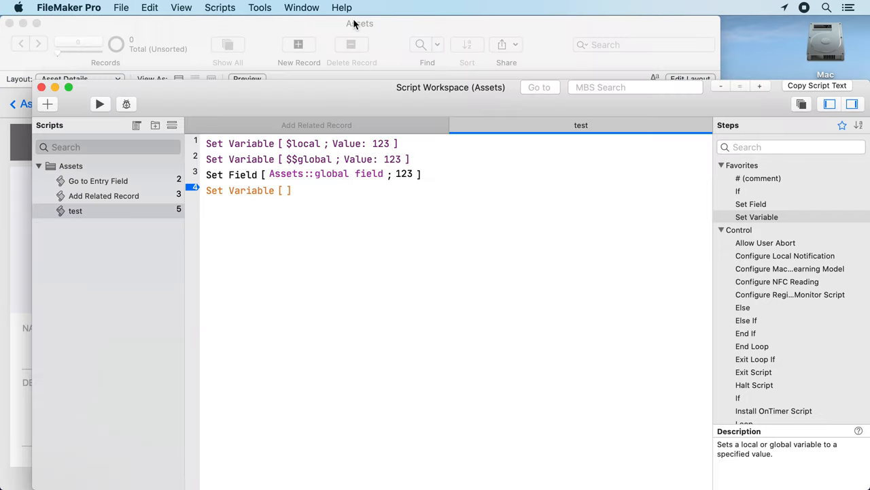
pyautogui.moveTo(329, 217)
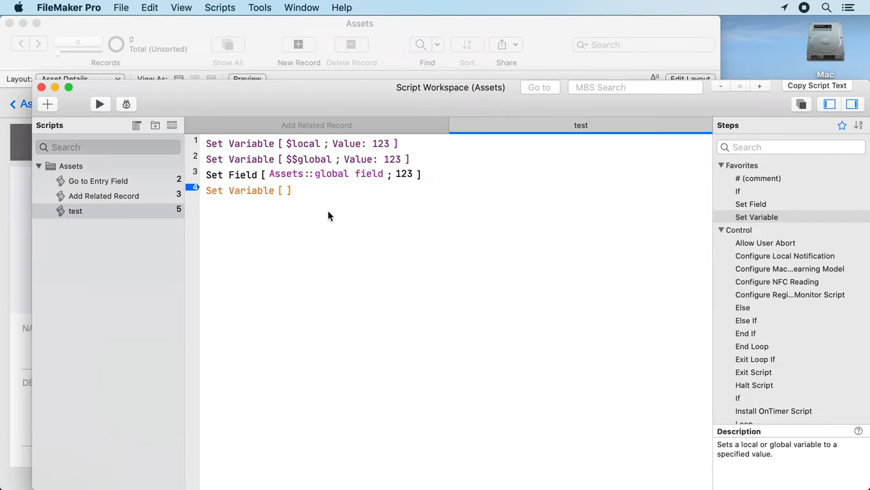
pyautogui.moveTo(315, 212)
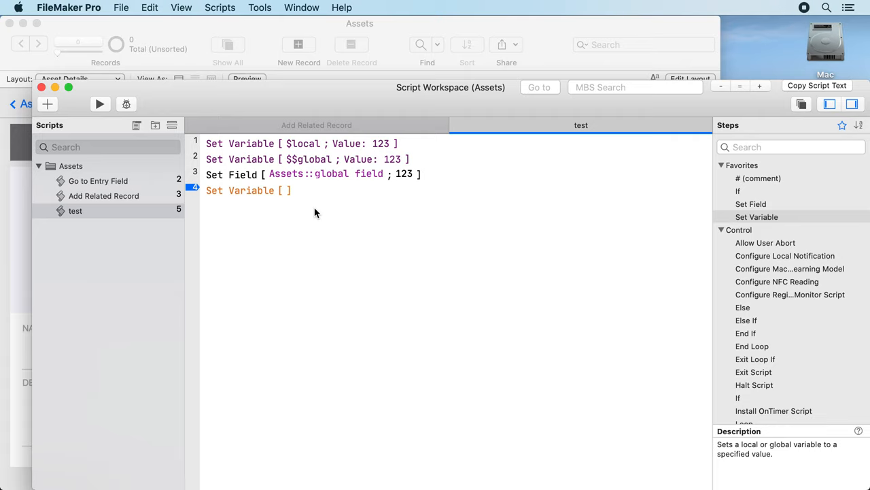
pyautogui.click(634, 87)
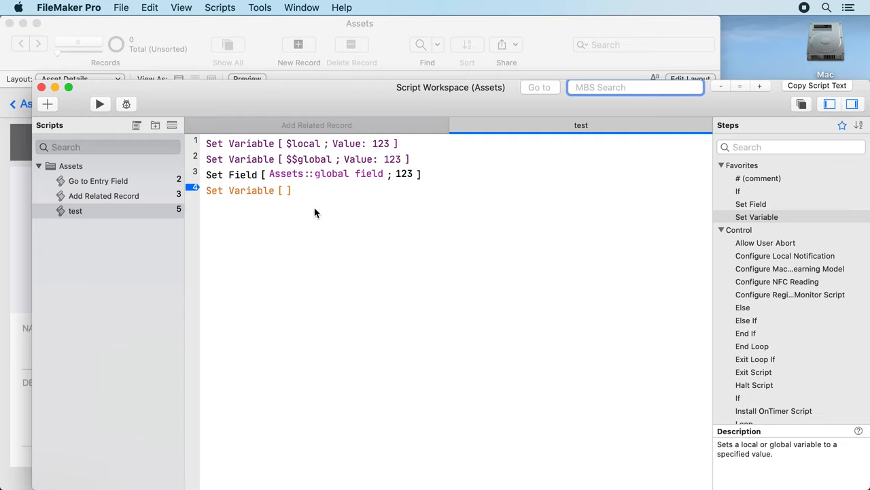
pyautogui.write('g')
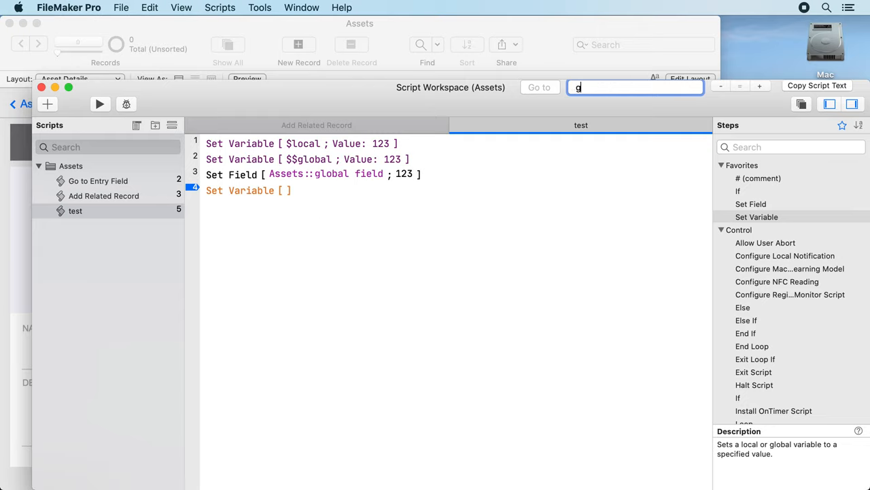
pyautogui.write('lob asset')
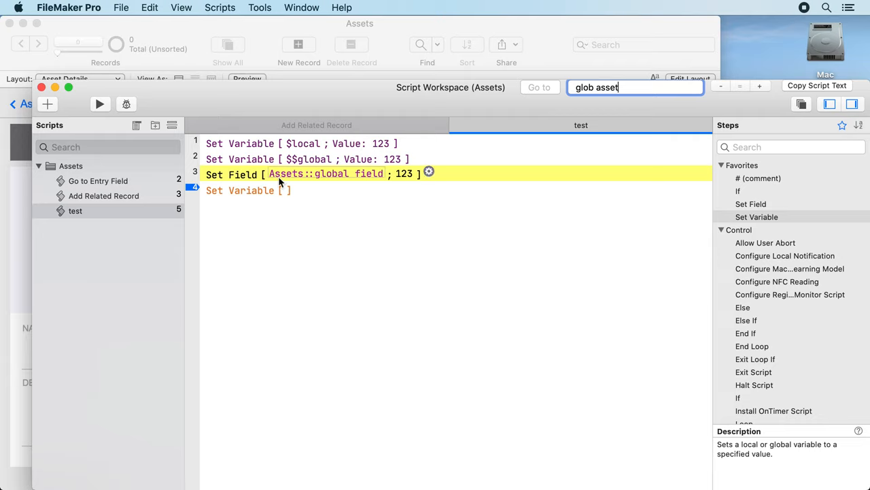
pyautogui.moveTo(313, 185)
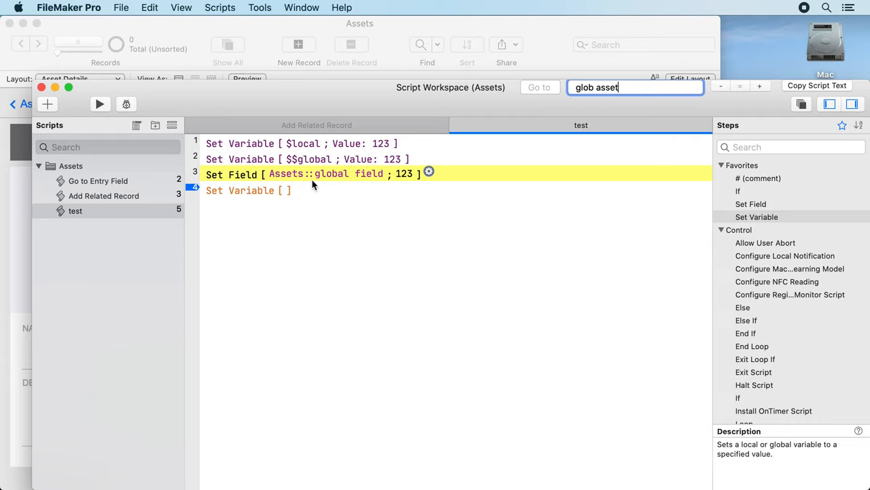
pyautogui.moveTo(324, 184)
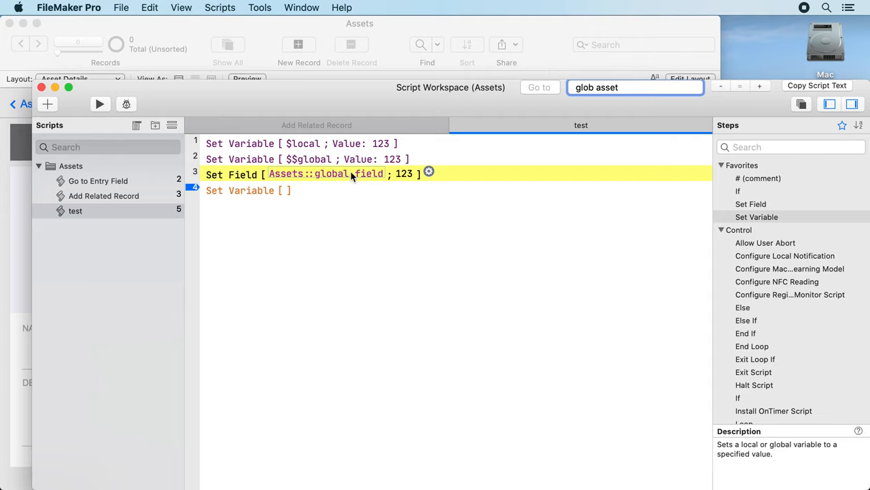
pyautogui.moveTo(343, 180)
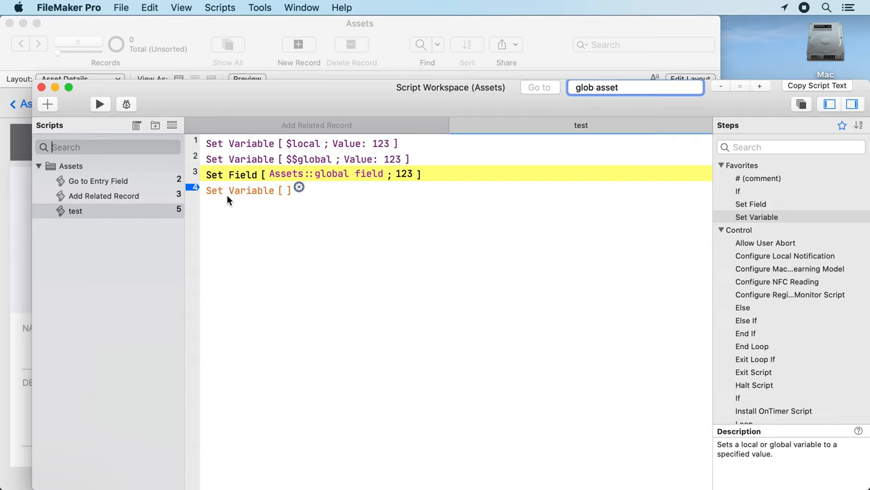
# Clear the script search, close the Script Workspace and switch Asset Details to Layout mode.
pyautogui.write('t')
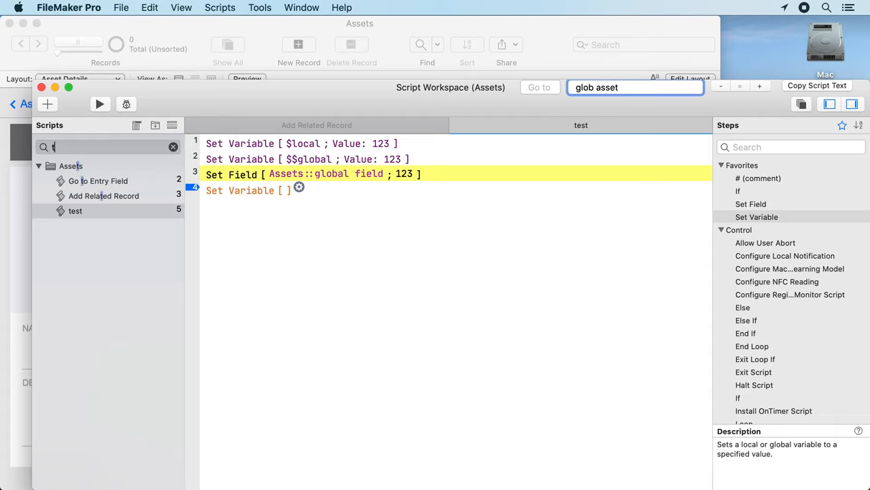
pyautogui.click(174, 147)
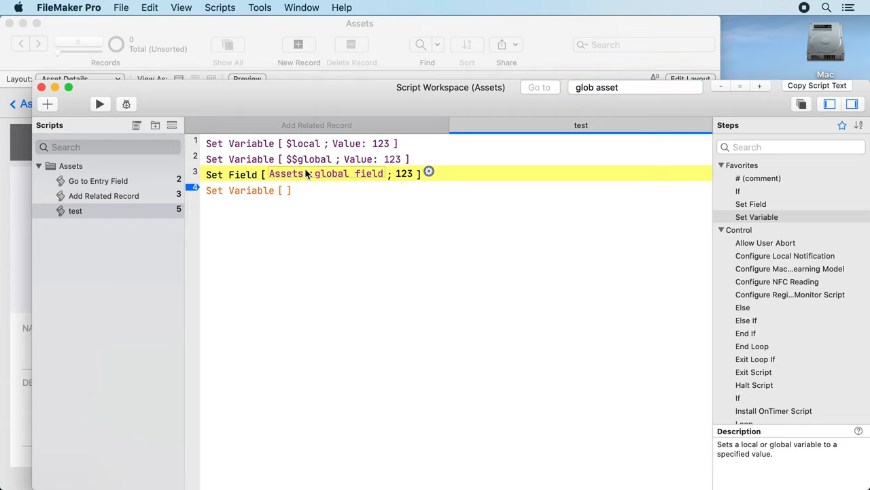
pyautogui.click(788, 147)
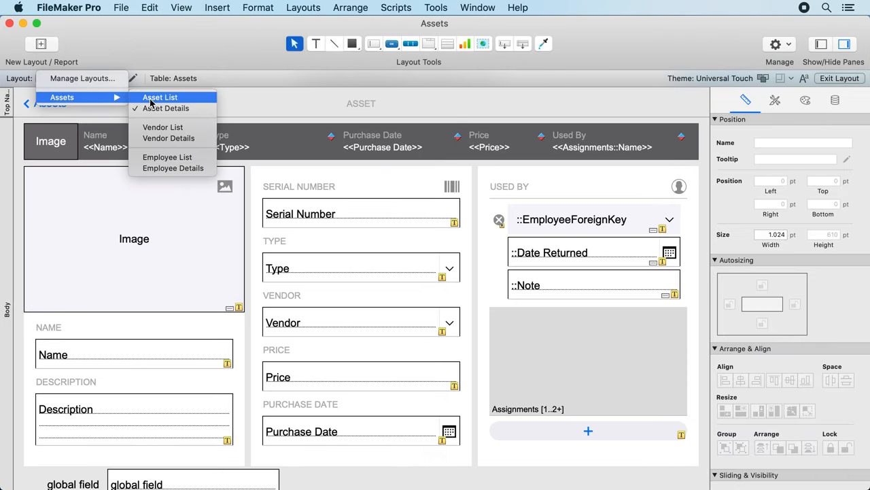
# In Manage Layouts, filter for vend and select both Vendor List and Vendor Details.
pyautogui.click(82, 77)
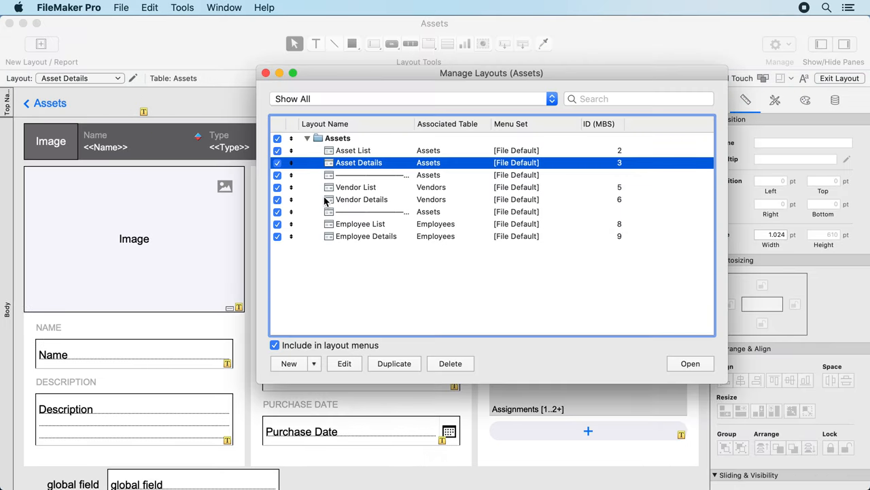
pyautogui.click(408, 289)
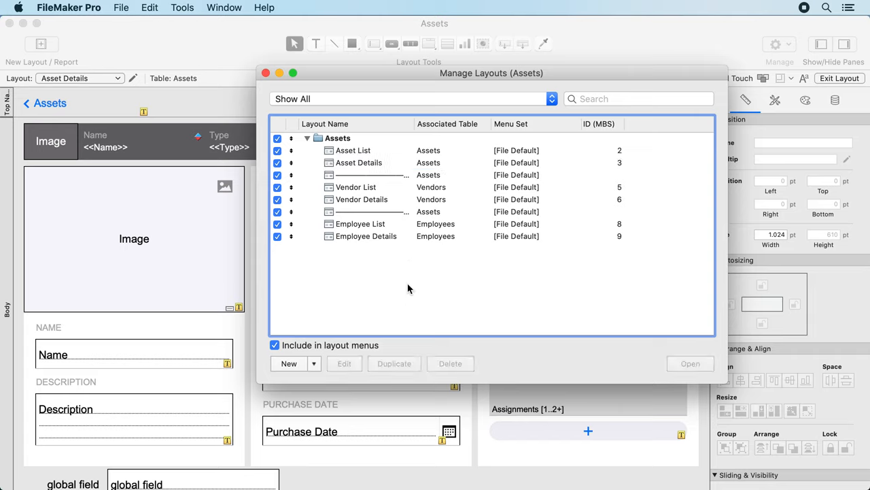
pyautogui.write('vend')
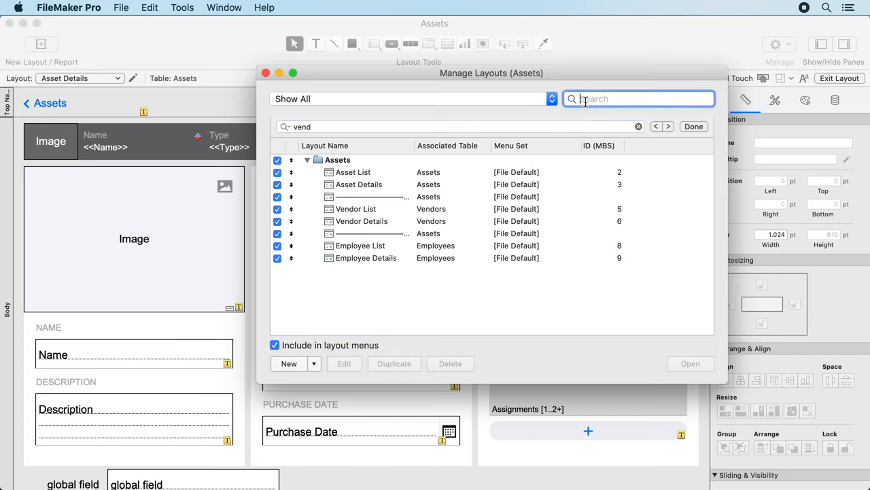
pyautogui.write('ve')
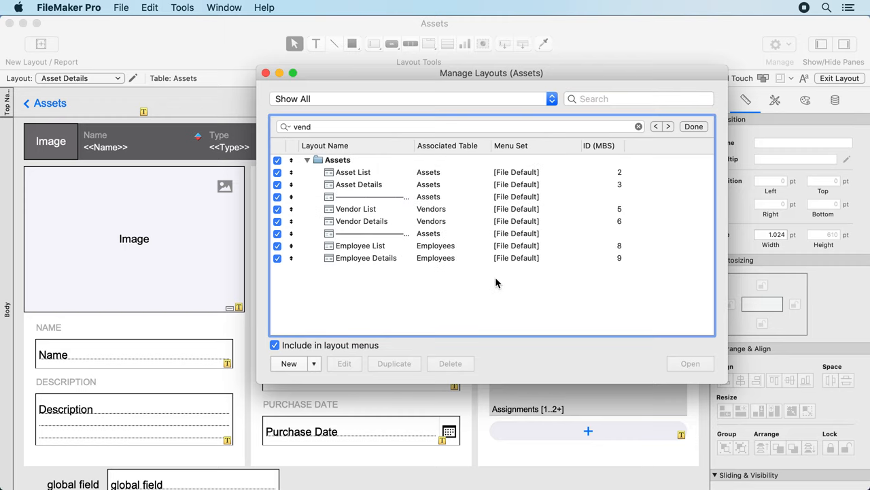
pyautogui.moveTo(388, 252)
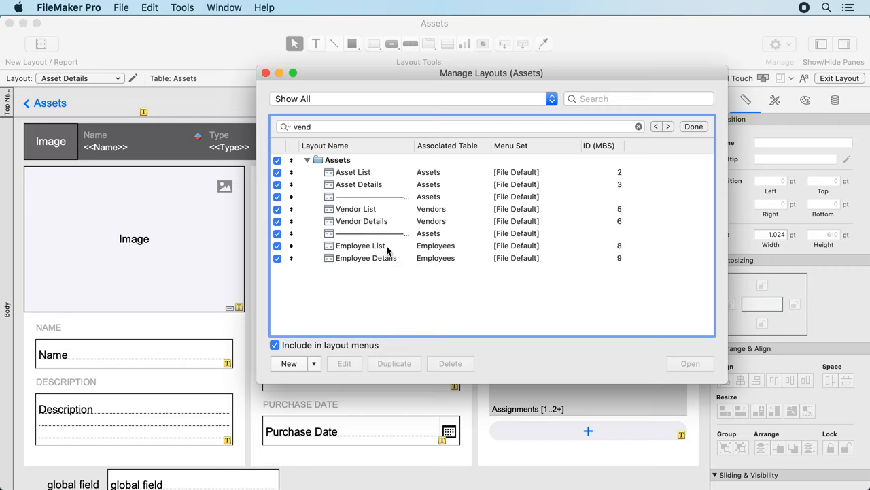
pyautogui.click(362, 221)
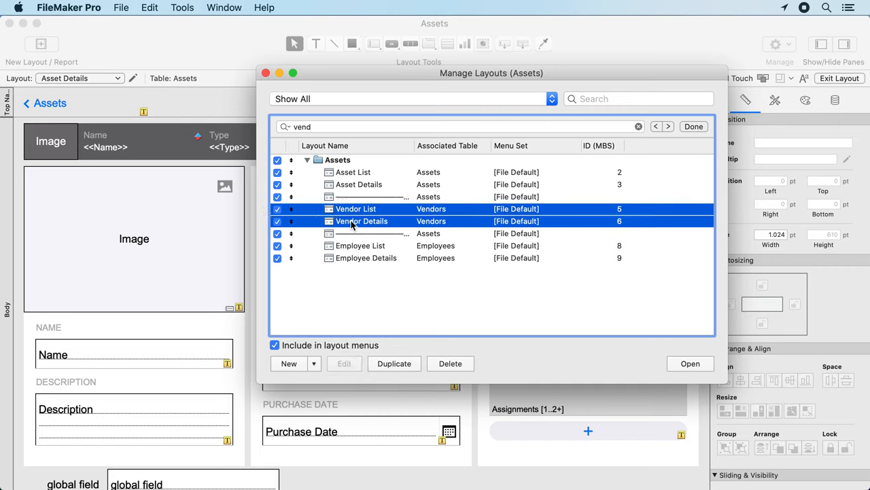
# Sort the selection so Vendor Details precedes Vendor List, then close the layout manager.
pyautogui.rightClick(350, 220)
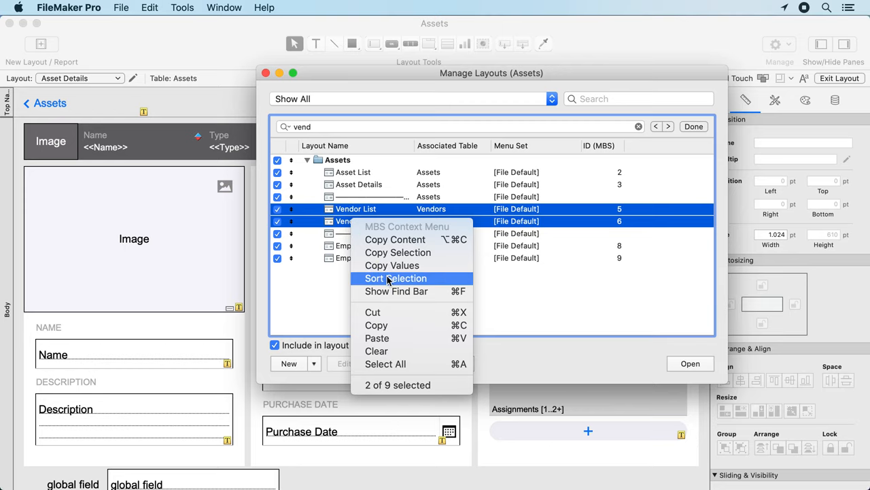
pyautogui.click(396, 277)
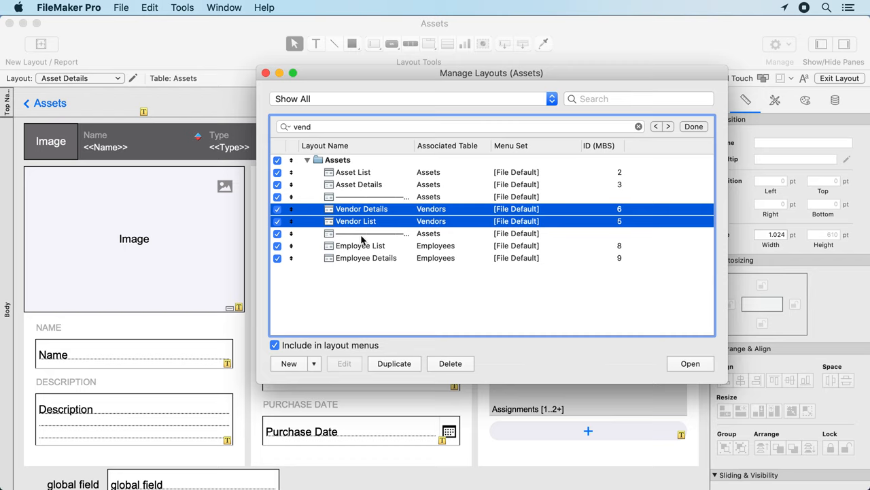
pyautogui.moveTo(362, 247)
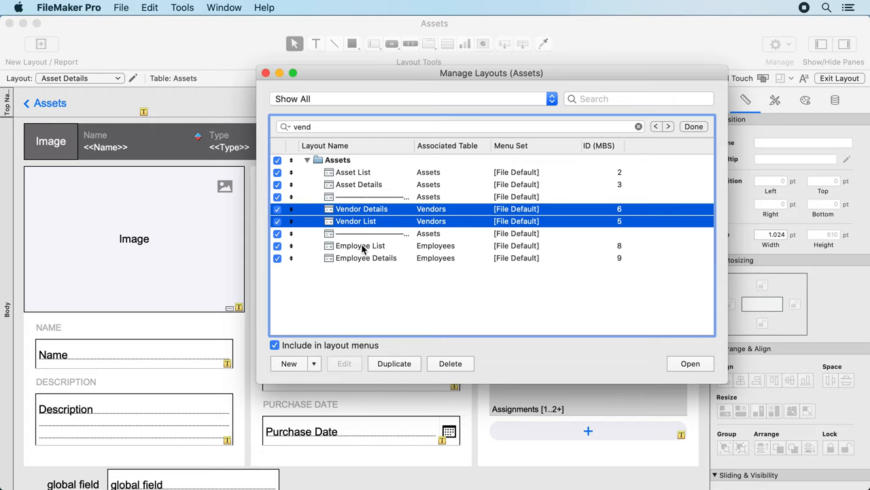
pyautogui.moveTo(285, 106)
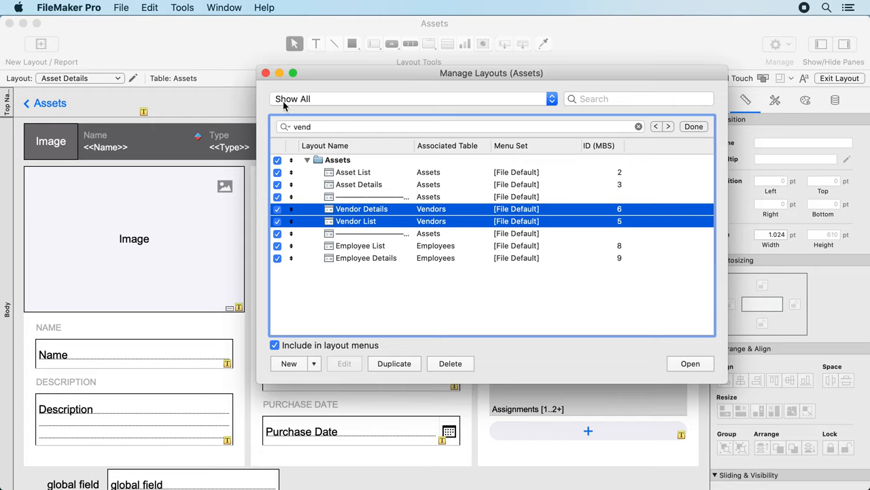
pyautogui.click(119, 8)
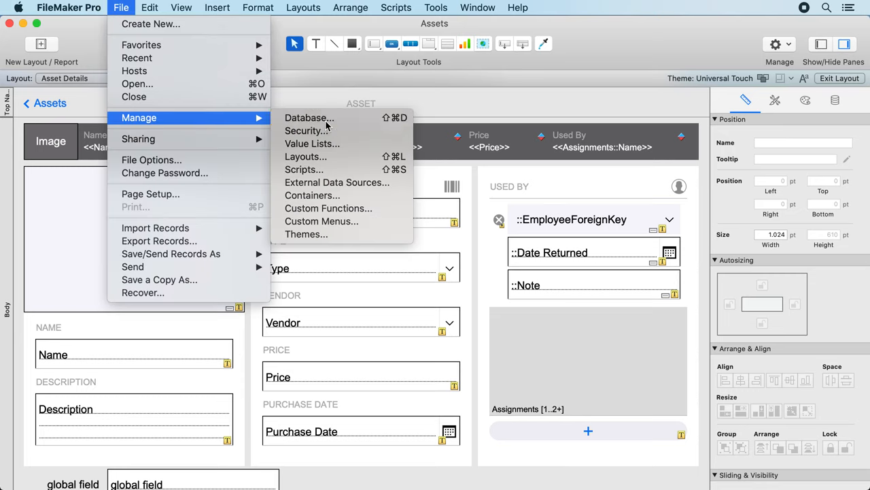
# Sort the Assets fields alphabetically and copy the Image–PrimaryKey field definitions as text.
pyautogui.click(307, 117)
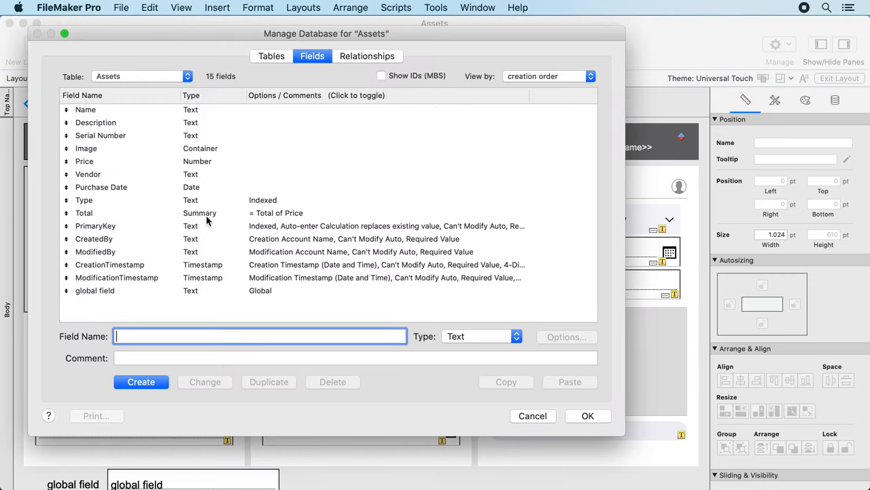
pyautogui.click(86, 109)
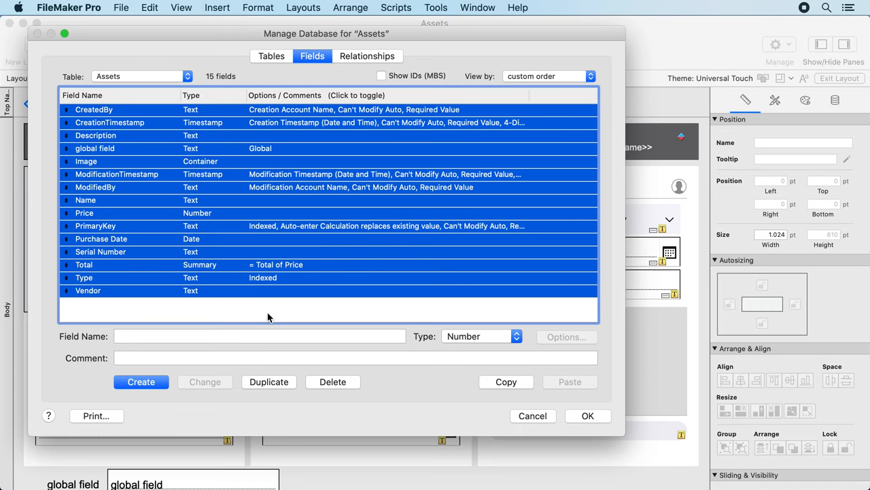
pyautogui.click(268, 316)
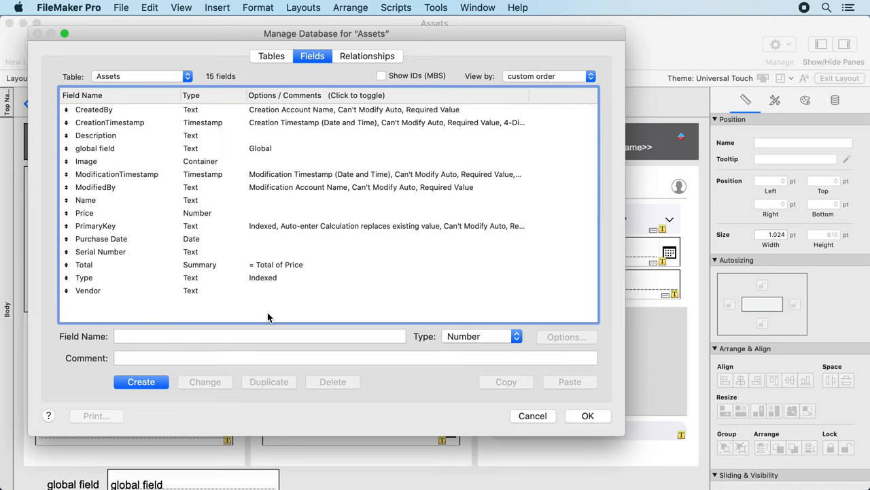
pyautogui.moveTo(272, 302)
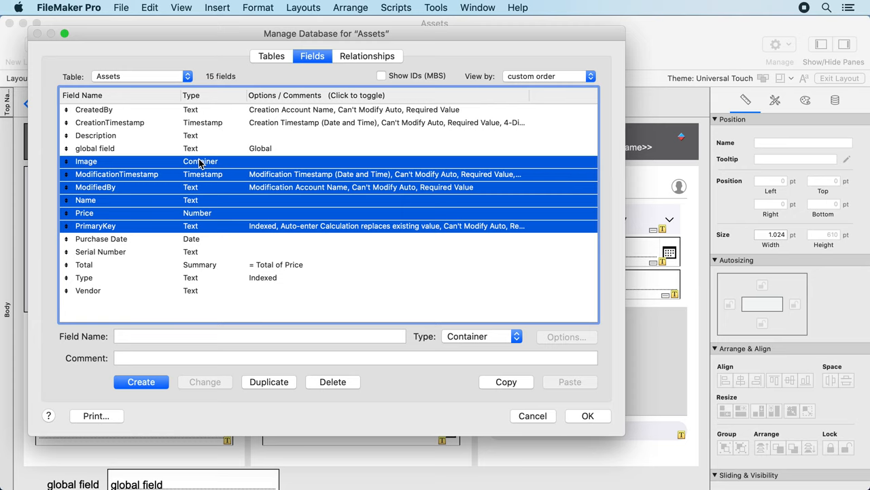
pyautogui.rightClick(200, 161)
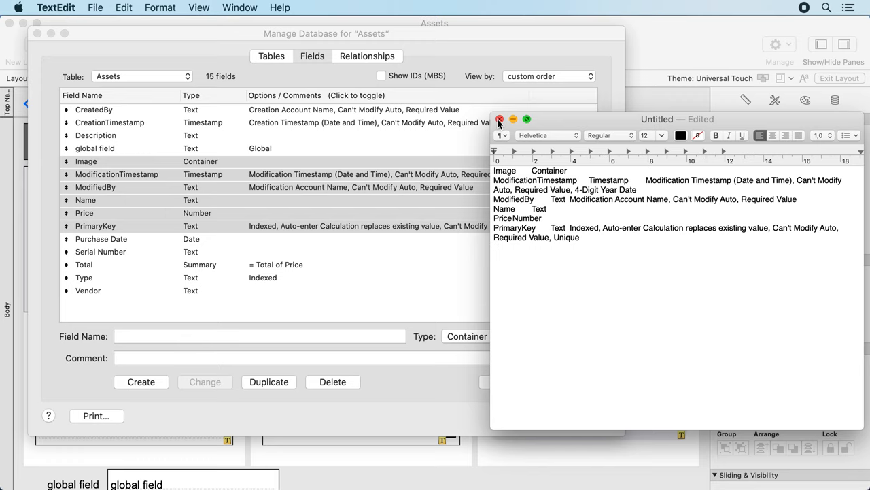
# Paste the copied field definitions into TextEdit and return to the Vendor field in FileMaker.
pyautogui.click(500, 120)
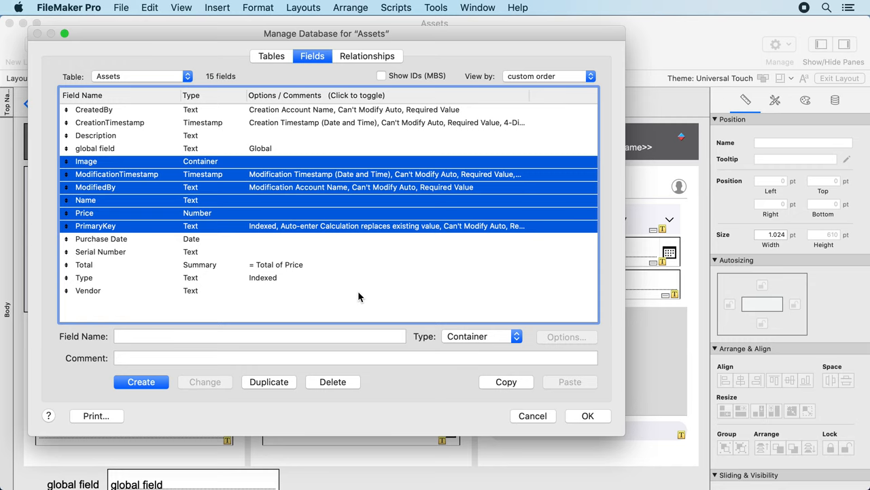
pyautogui.click(87, 291)
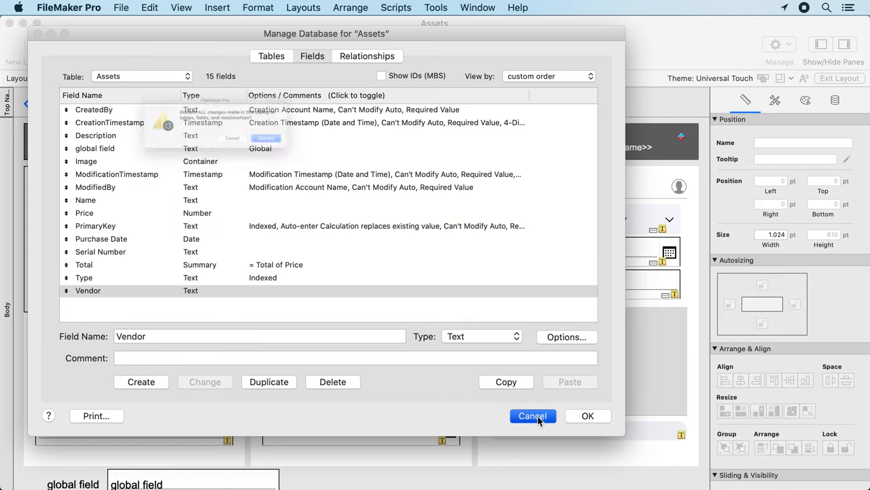
# Discard the database changes and set the MBS formula/script font to Hoefler Text, size 15.
pyautogui.click(534, 416)
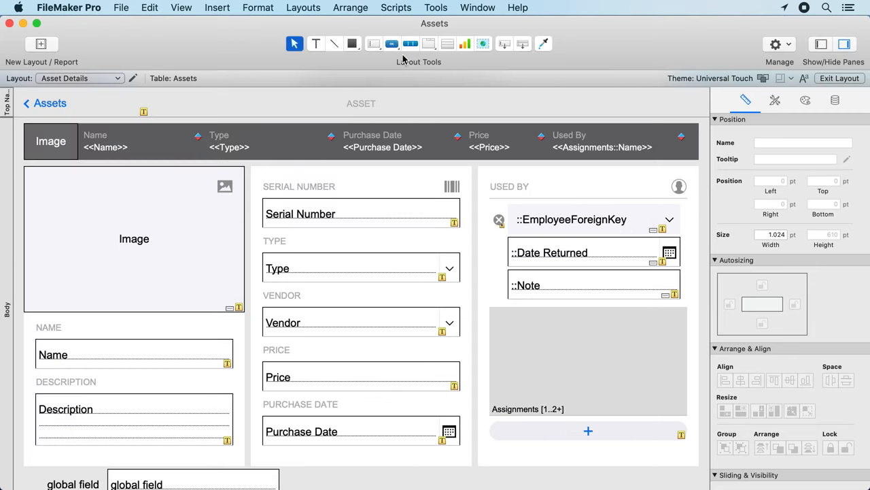
pyautogui.moveTo(497, 13)
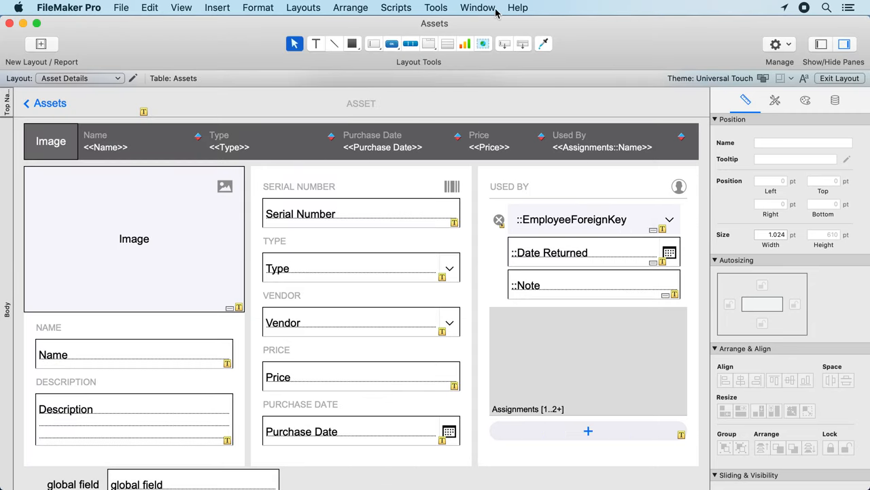
pyautogui.click(517, 8)
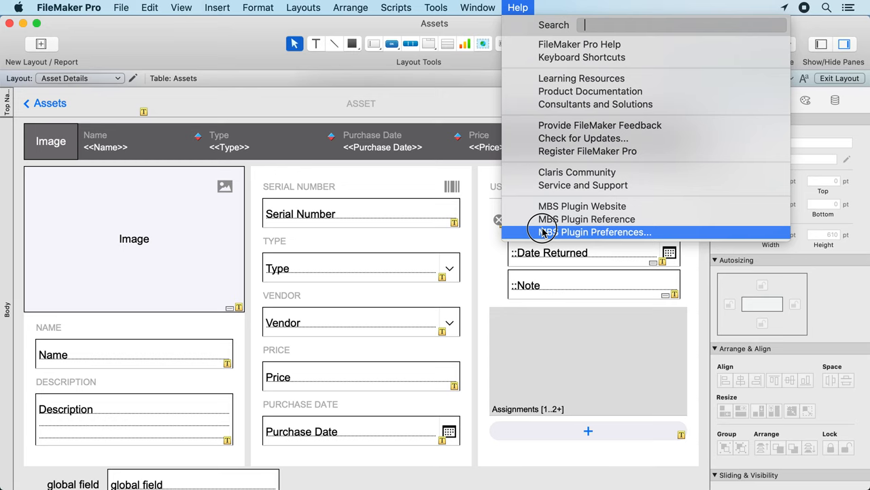
pyautogui.click(604, 231)
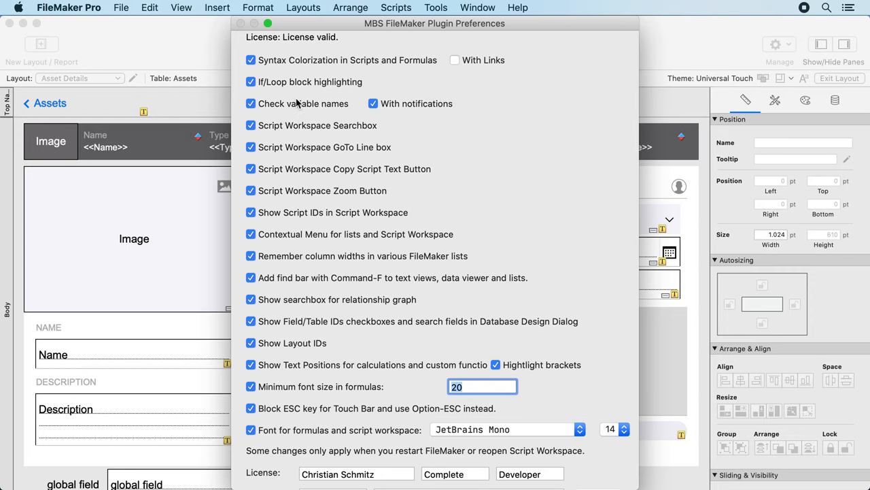
pyautogui.scroll(-3)
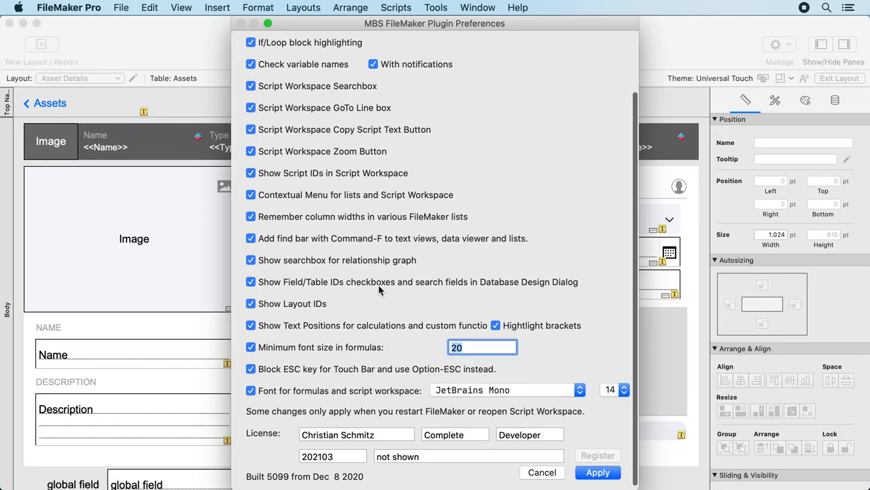
pyautogui.moveTo(362, 353)
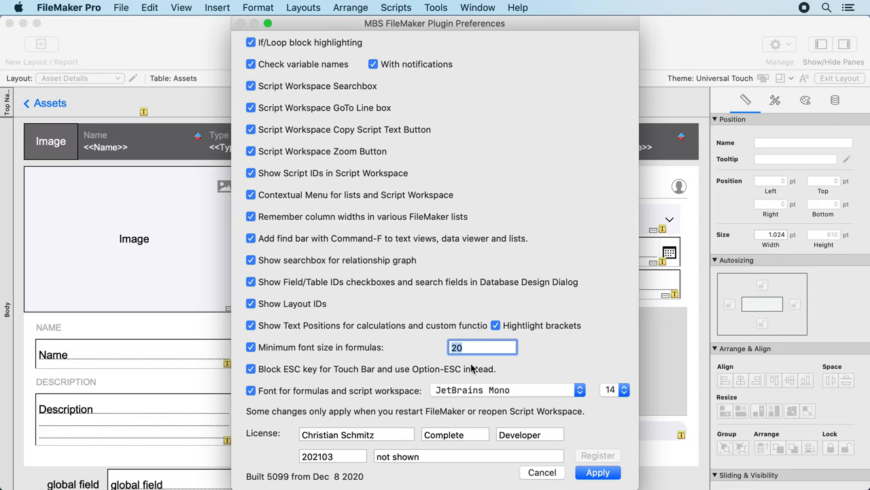
pyautogui.moveTo(473, 369)
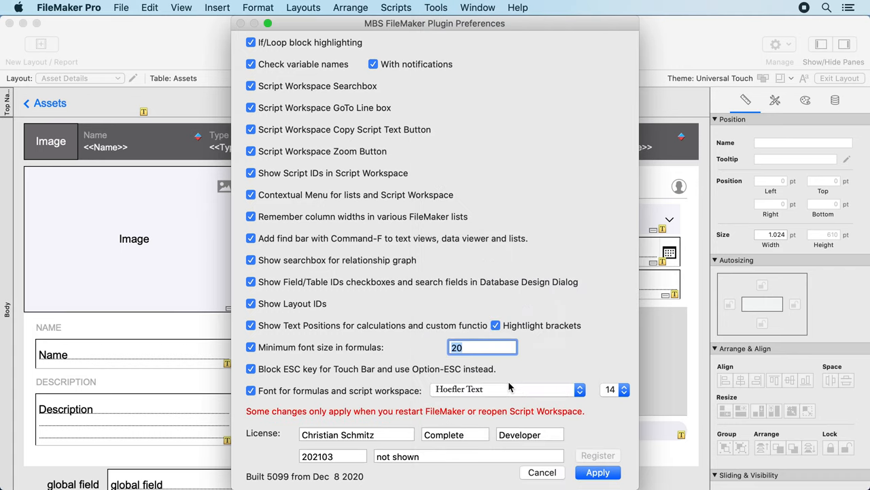
pyautogui.click(623, 387)
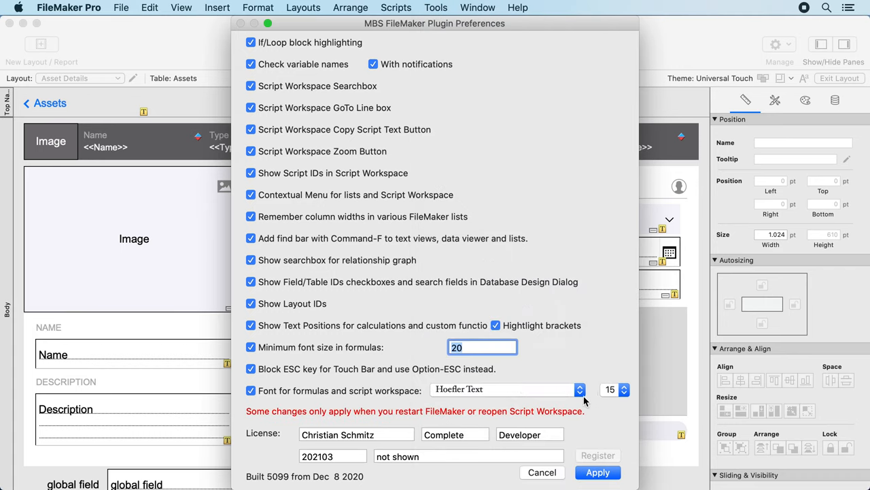
pyautogui.moveTo(261, 425)
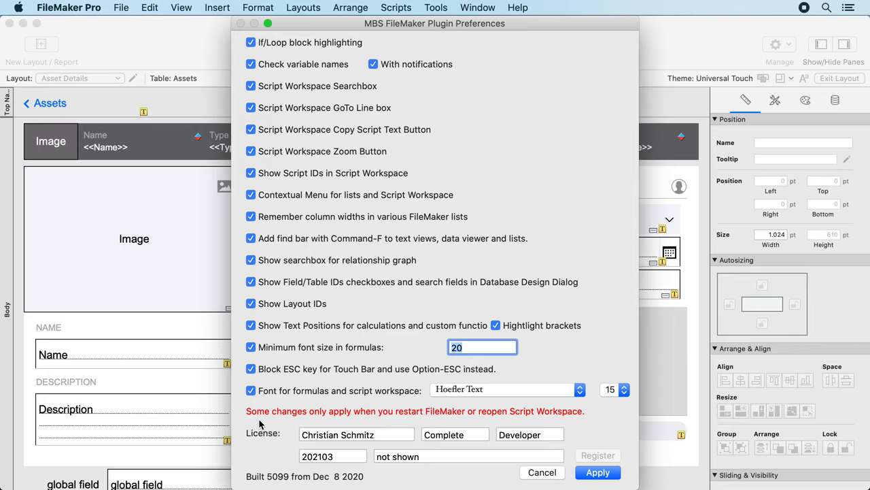
pyautogui.moveTo(500, 416)
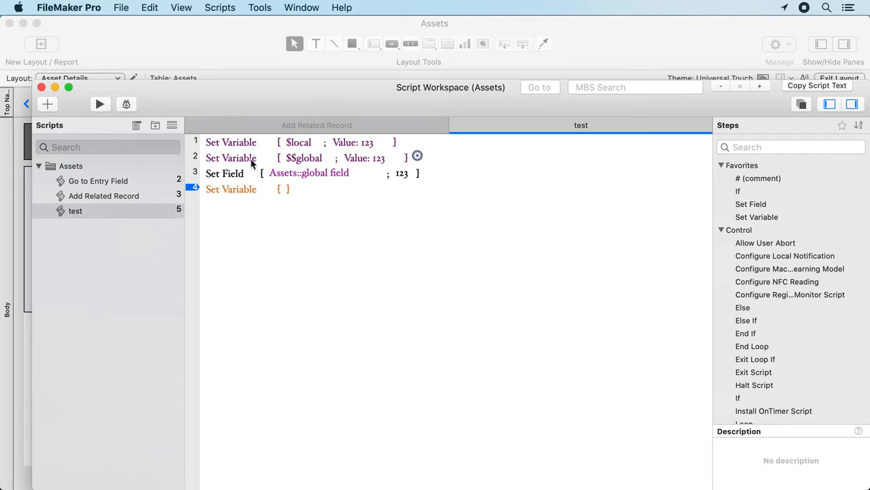
pyautogui.moveTo(269, 165)
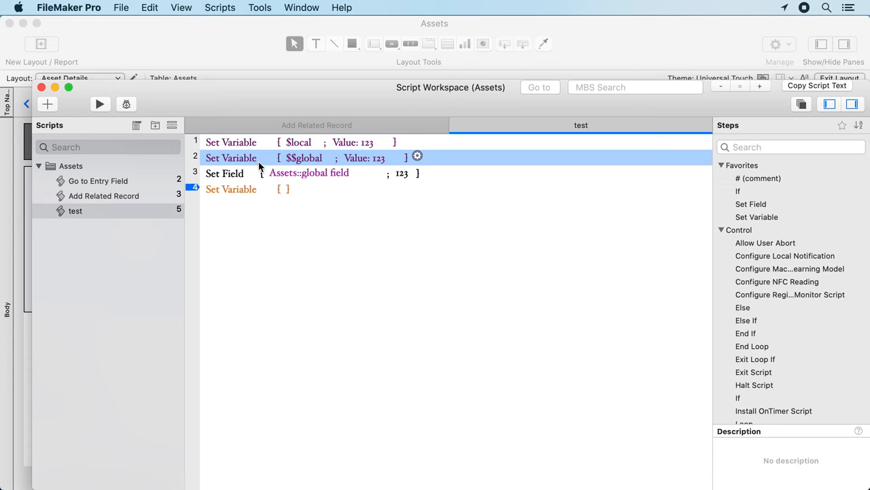
# Select the $$global Set Variable step of the test script shown in Hoefler Text.
pyautogui.click(68, 8)
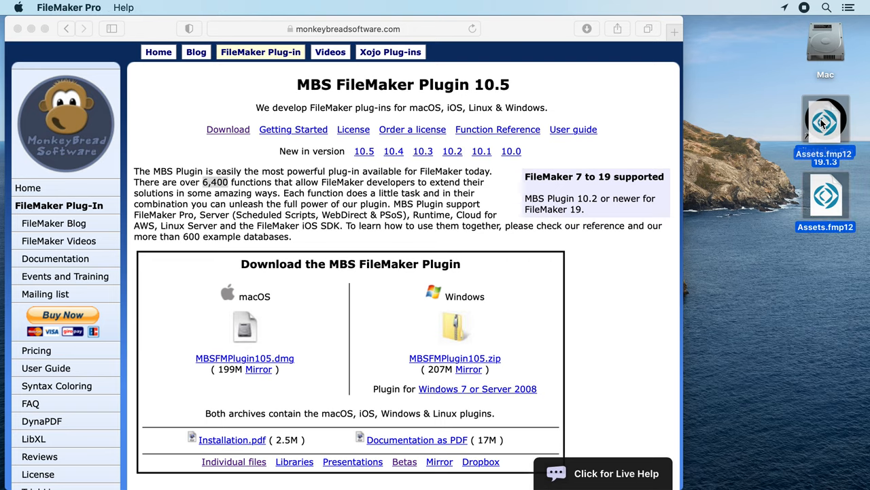
# View the Script Workspace, then close the MBS plugin dialog and the Plug-Ins preferences.
pyautogui.click(350, 8)
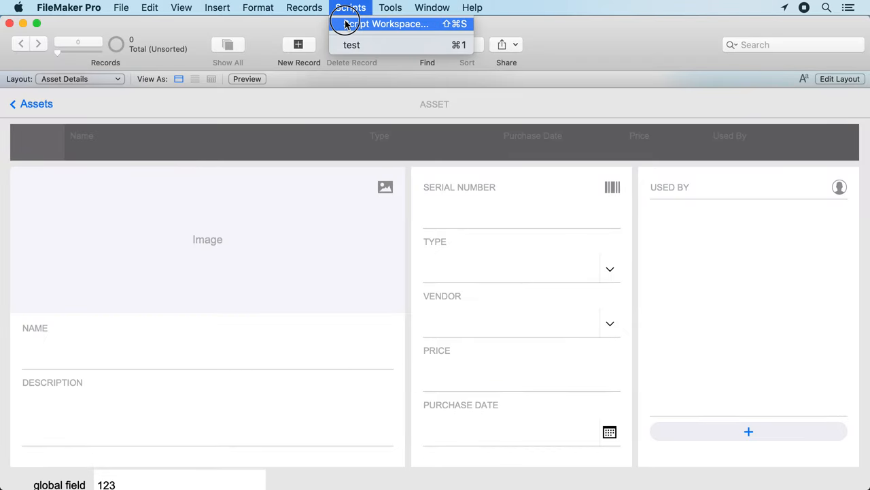
pyautogui.click(389, 24)
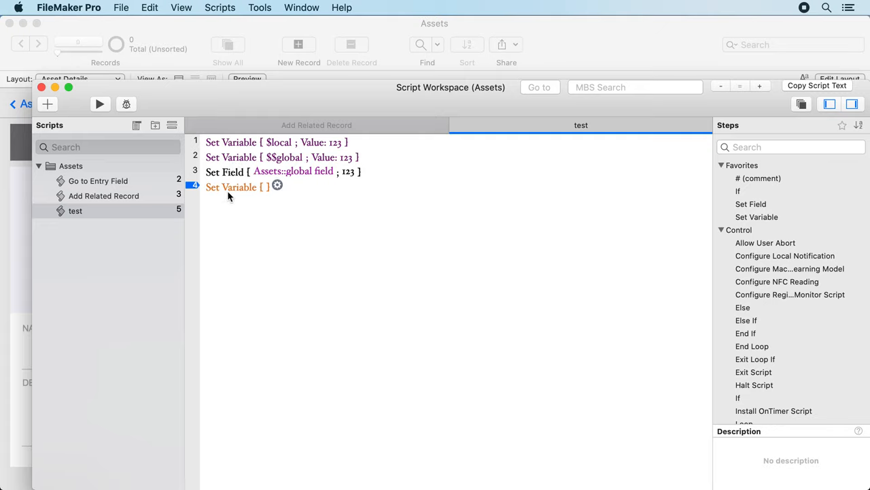
pyautogui.click(68, 8)
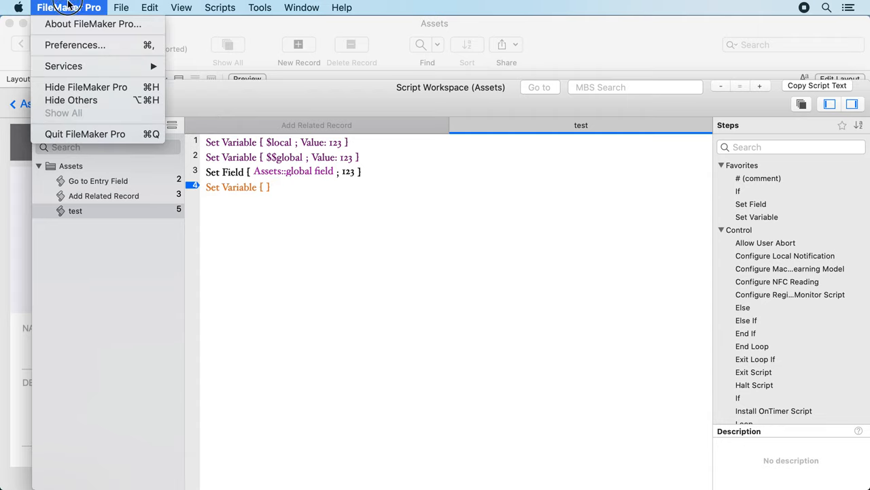
pyautogui.click(75, 45)
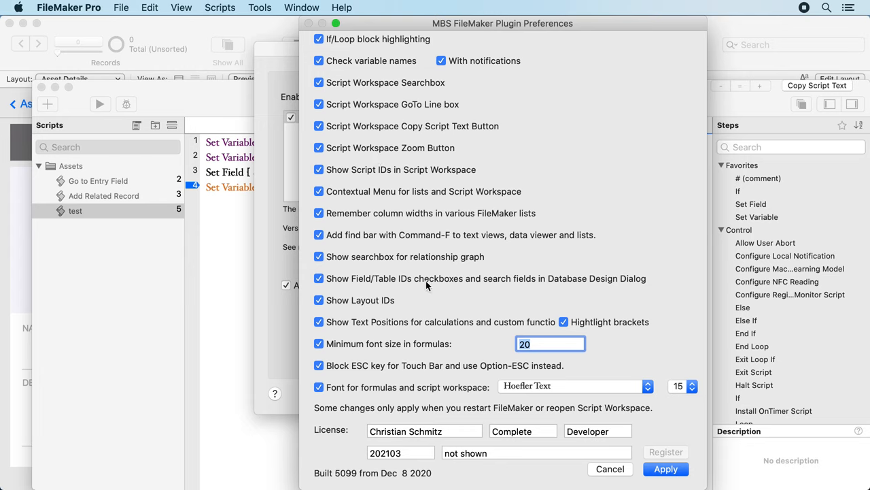
pyautogui.click(574, 386)
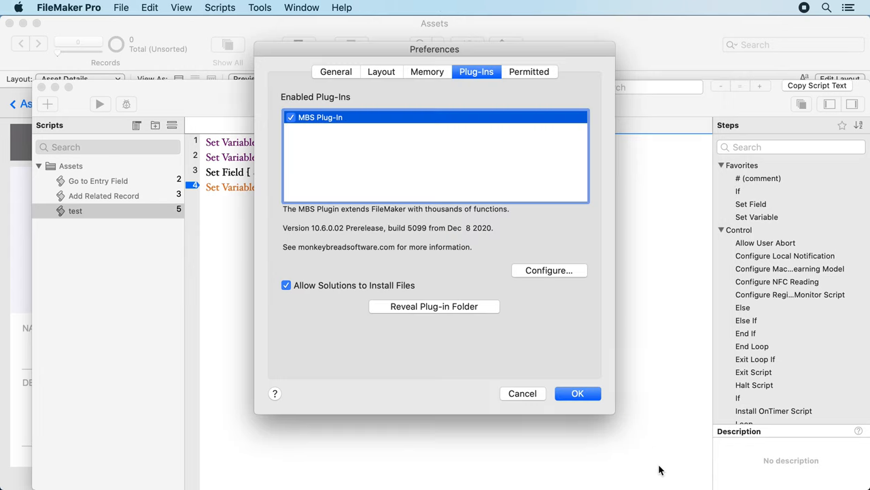
pyautogui.click(577, 393)
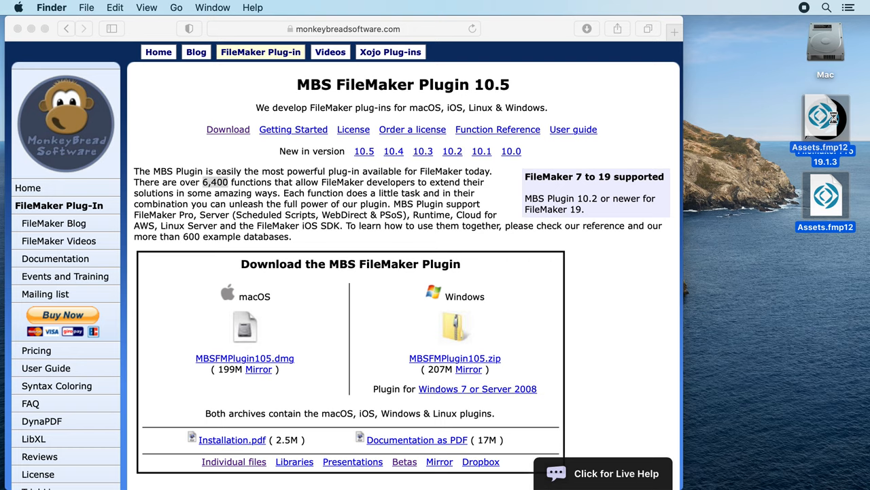
# Reopen Assets.fmp12 from the desktop after quitting FileMaker.
pyautogui.doubleClick(824, 116)
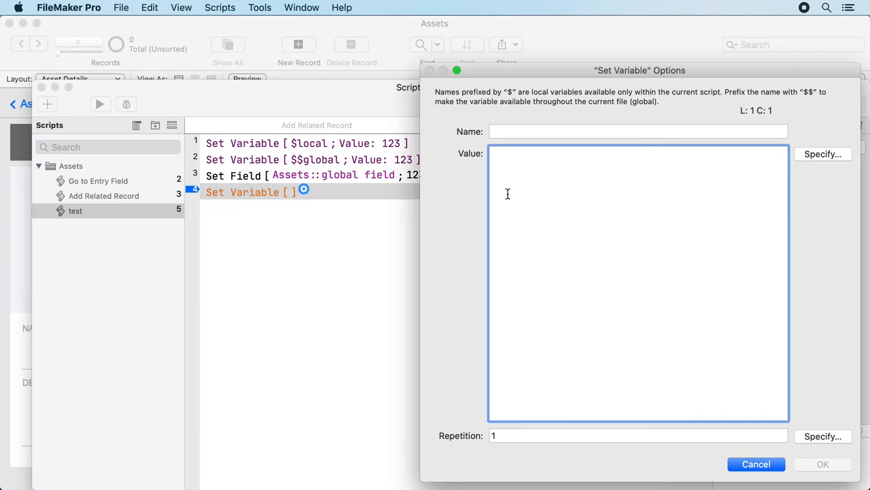
# Enter the ligature arrows → and ⇒ as the variable's value and show them in Specify Calculation.
pyautogui.write('-')
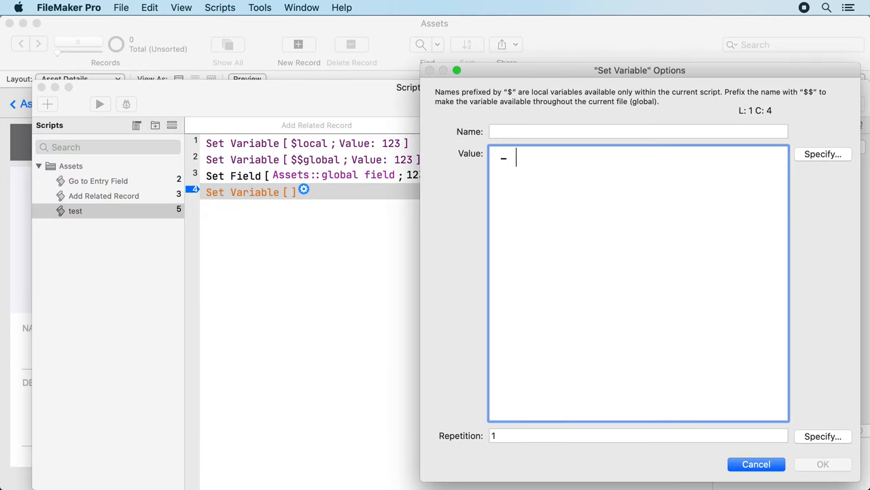
pyautogui.write('>')
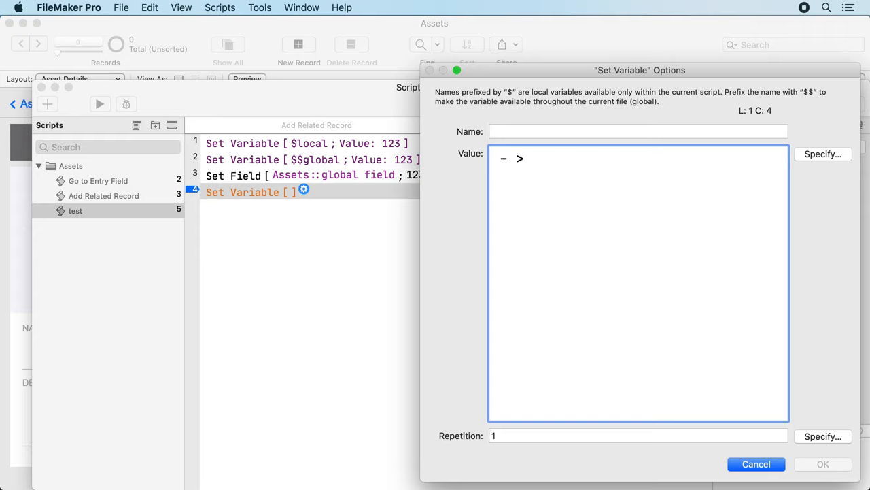
pyautogui.press('Backspace')
pyautogui.write('→')
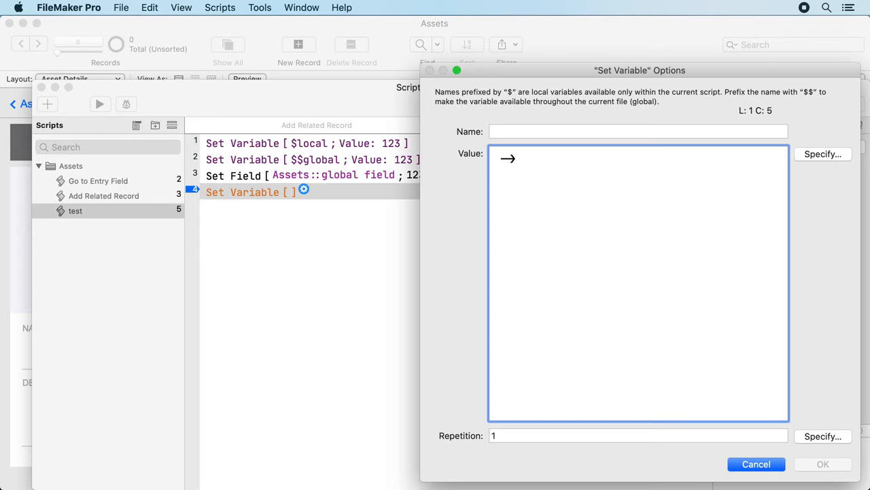
pyautogui.write('=')
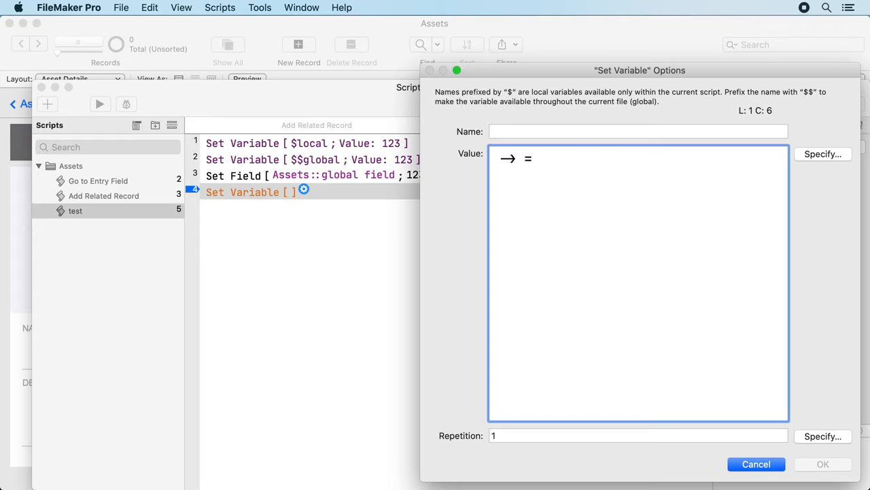
pyautogui.write('⇒')
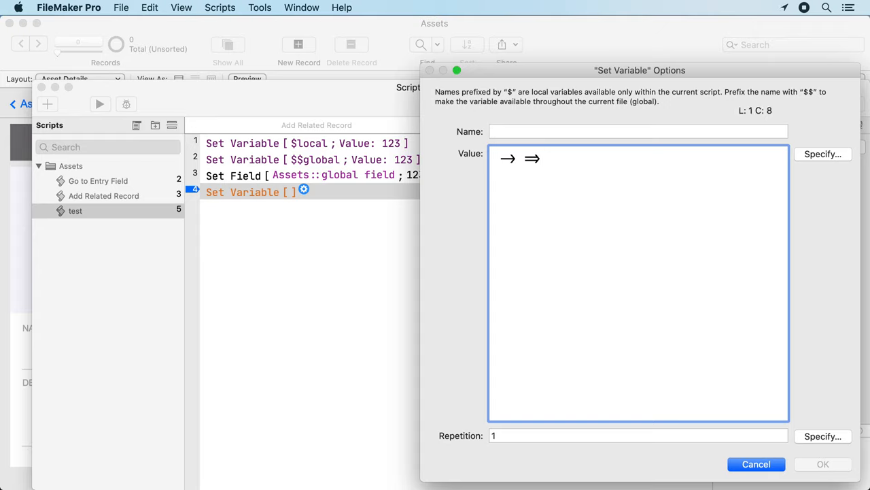
pyautogui.moveTo(613, 484)
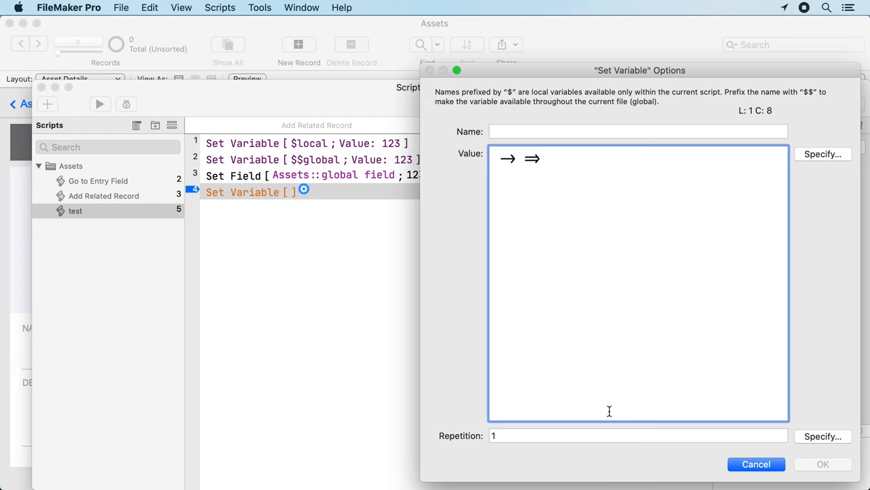
pyautogui.click(823, 153)
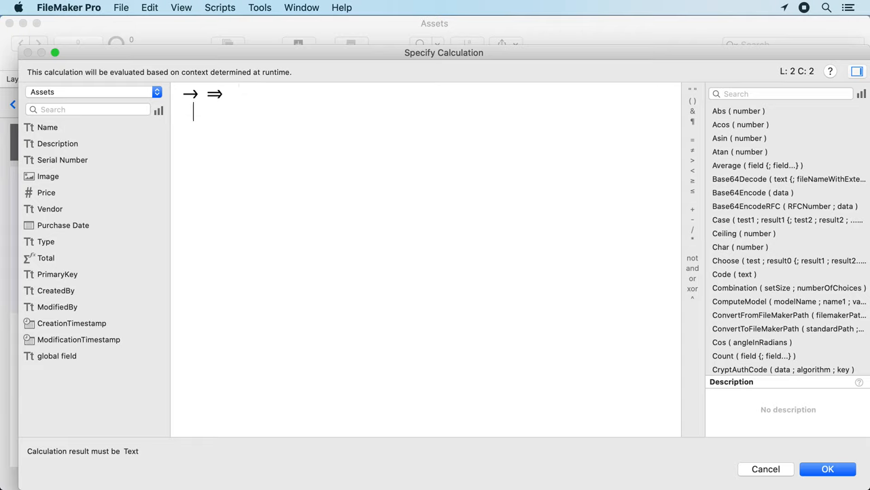
# Type 1 2 3 4 with tabs in Specify Calculation to reveal invisible characters.
pyautogui.write('1 2')
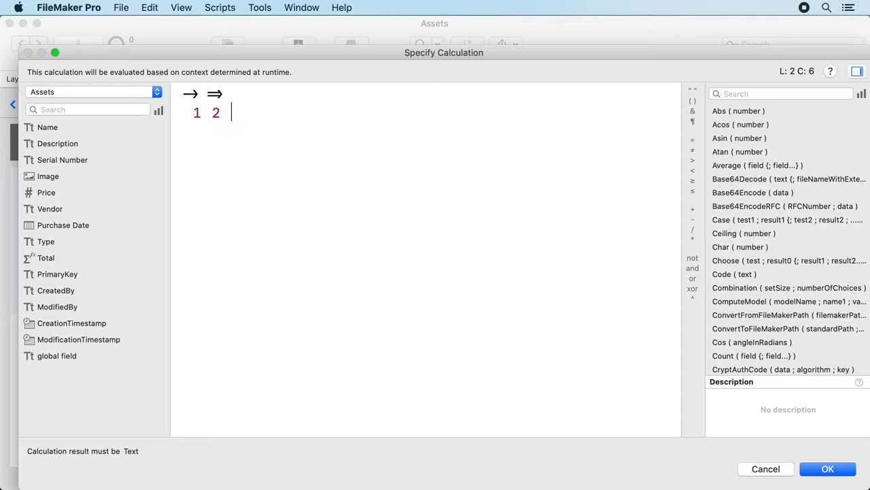
pyautogui.write('3')
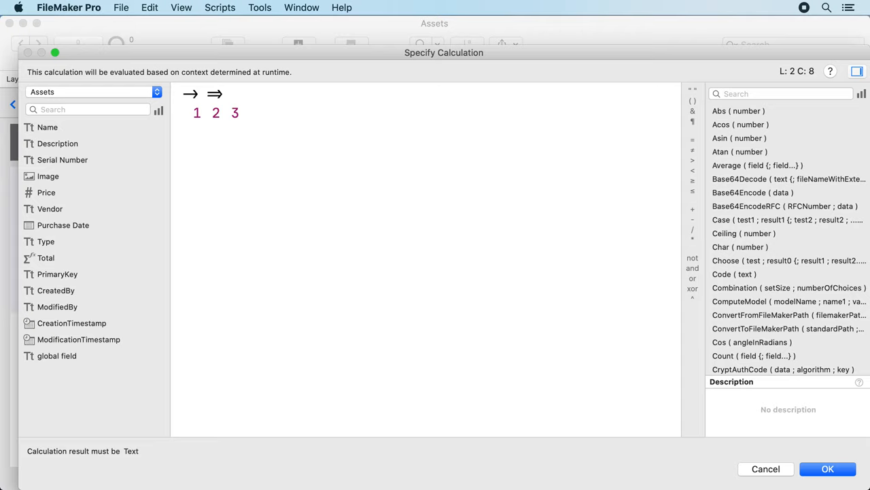
pyautogui.write('4')
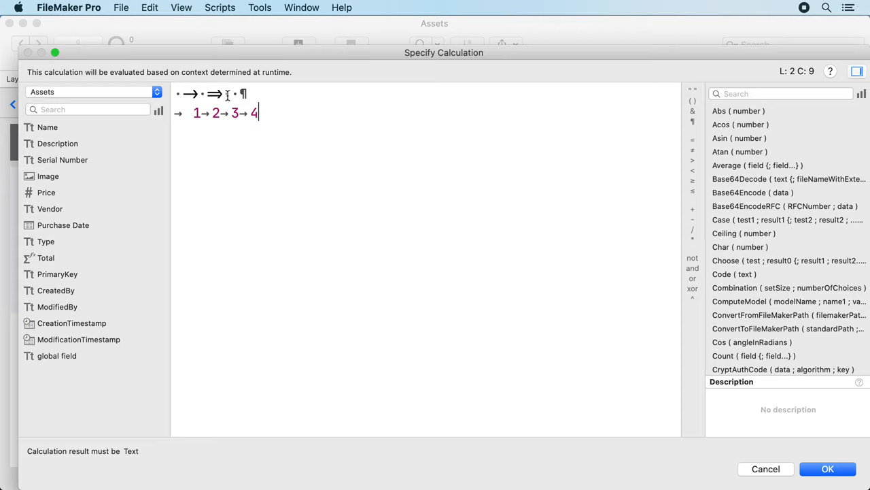
pyautogui.click(231, 94)
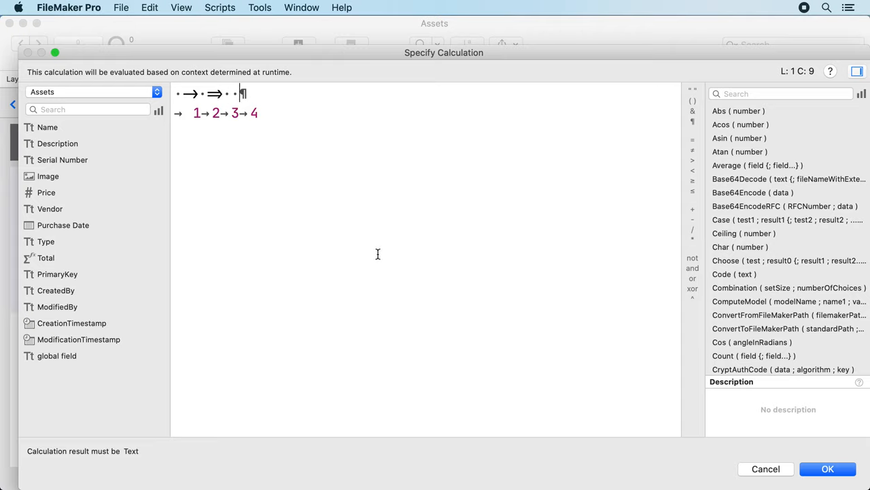
pyautogui.moveTo(367, 250)
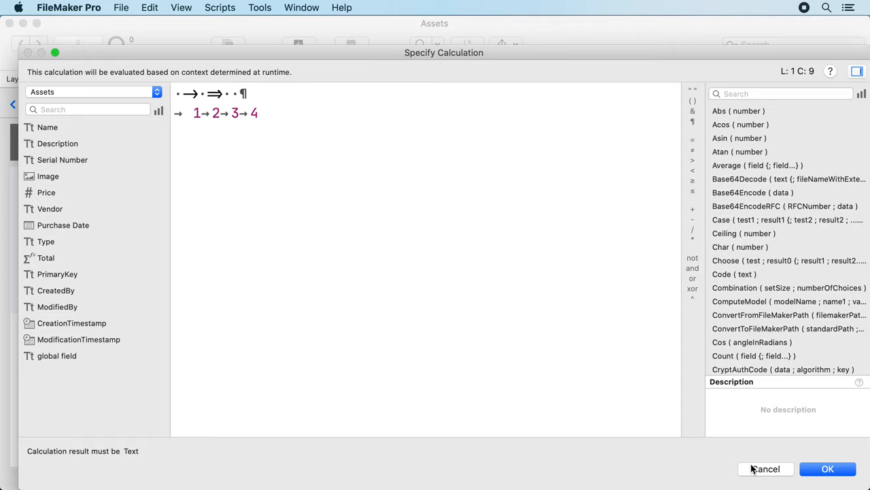
# Cancel Specify Calculation and Set Variable Options, leaving the fourth step empty.
pyautogui.click(766, 468)
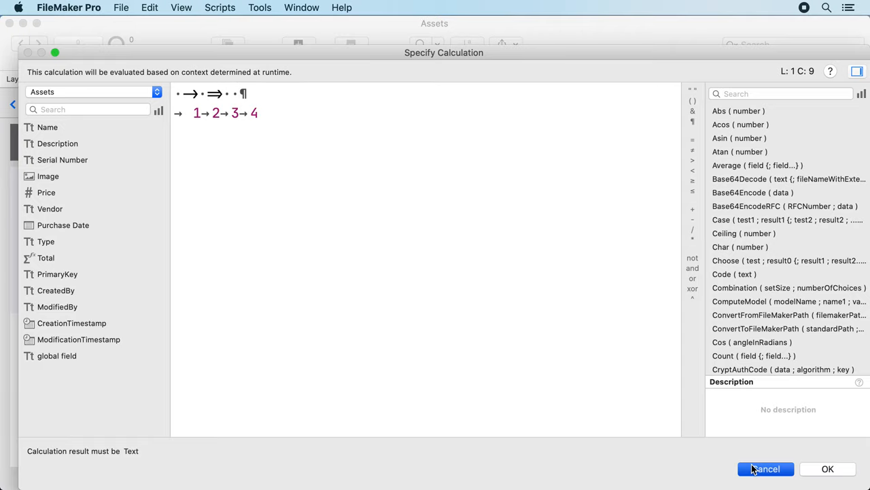
pyautogui.click(766, 468)
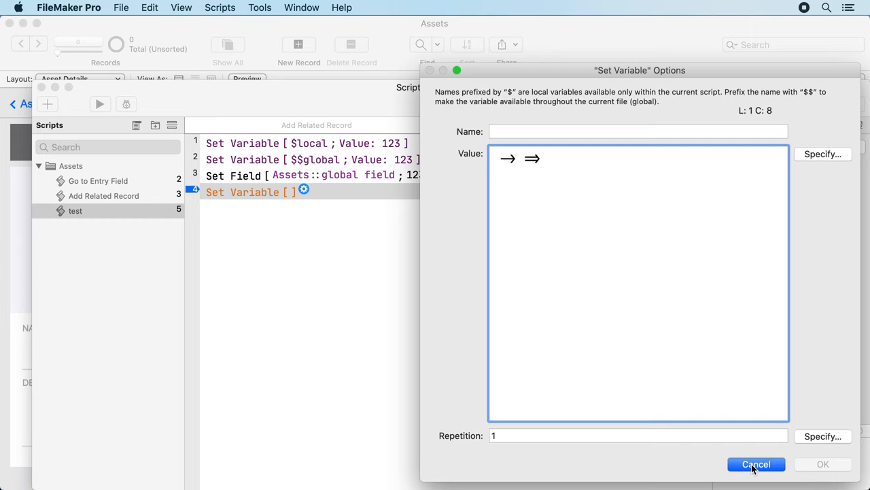
pyautogui.click(756, 464)
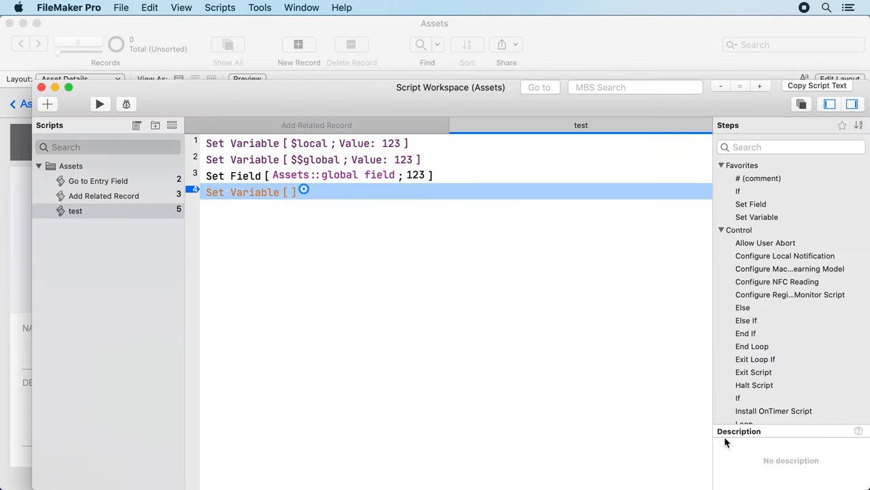